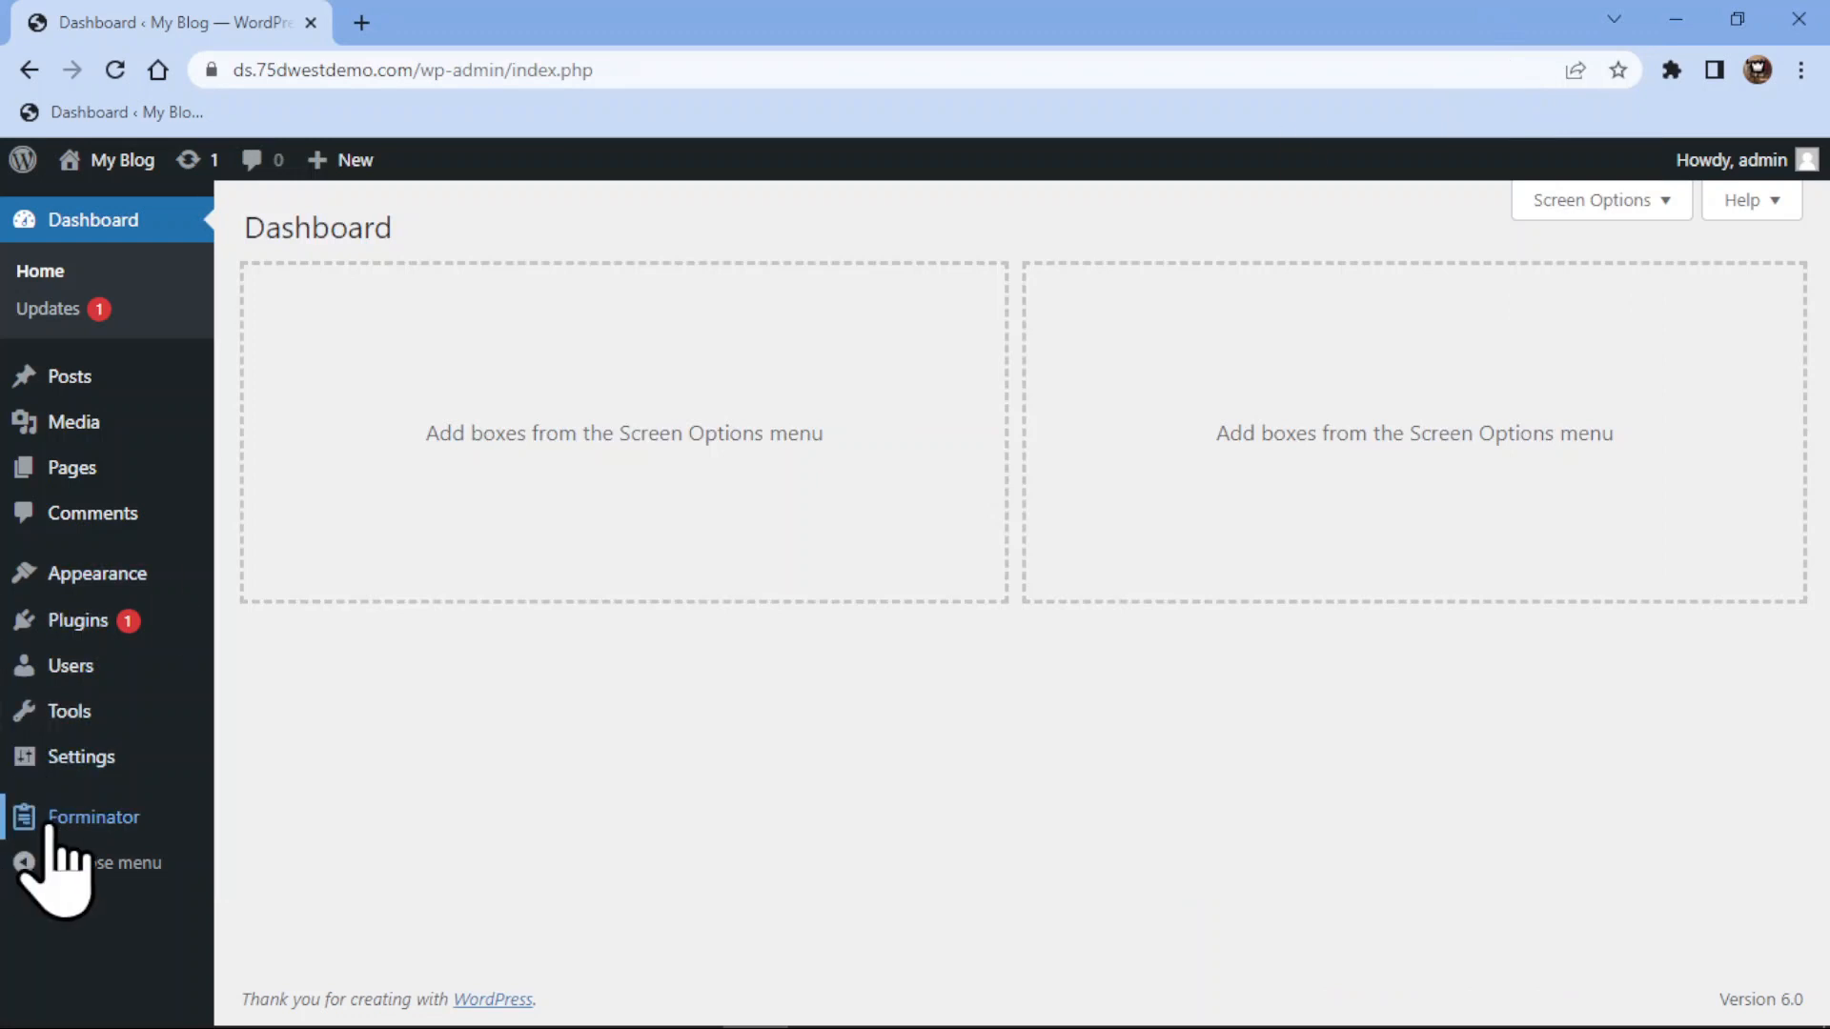
# Go to Forminator's Forms page listing the 10 existing forms
pyautogui.click(93, 817)
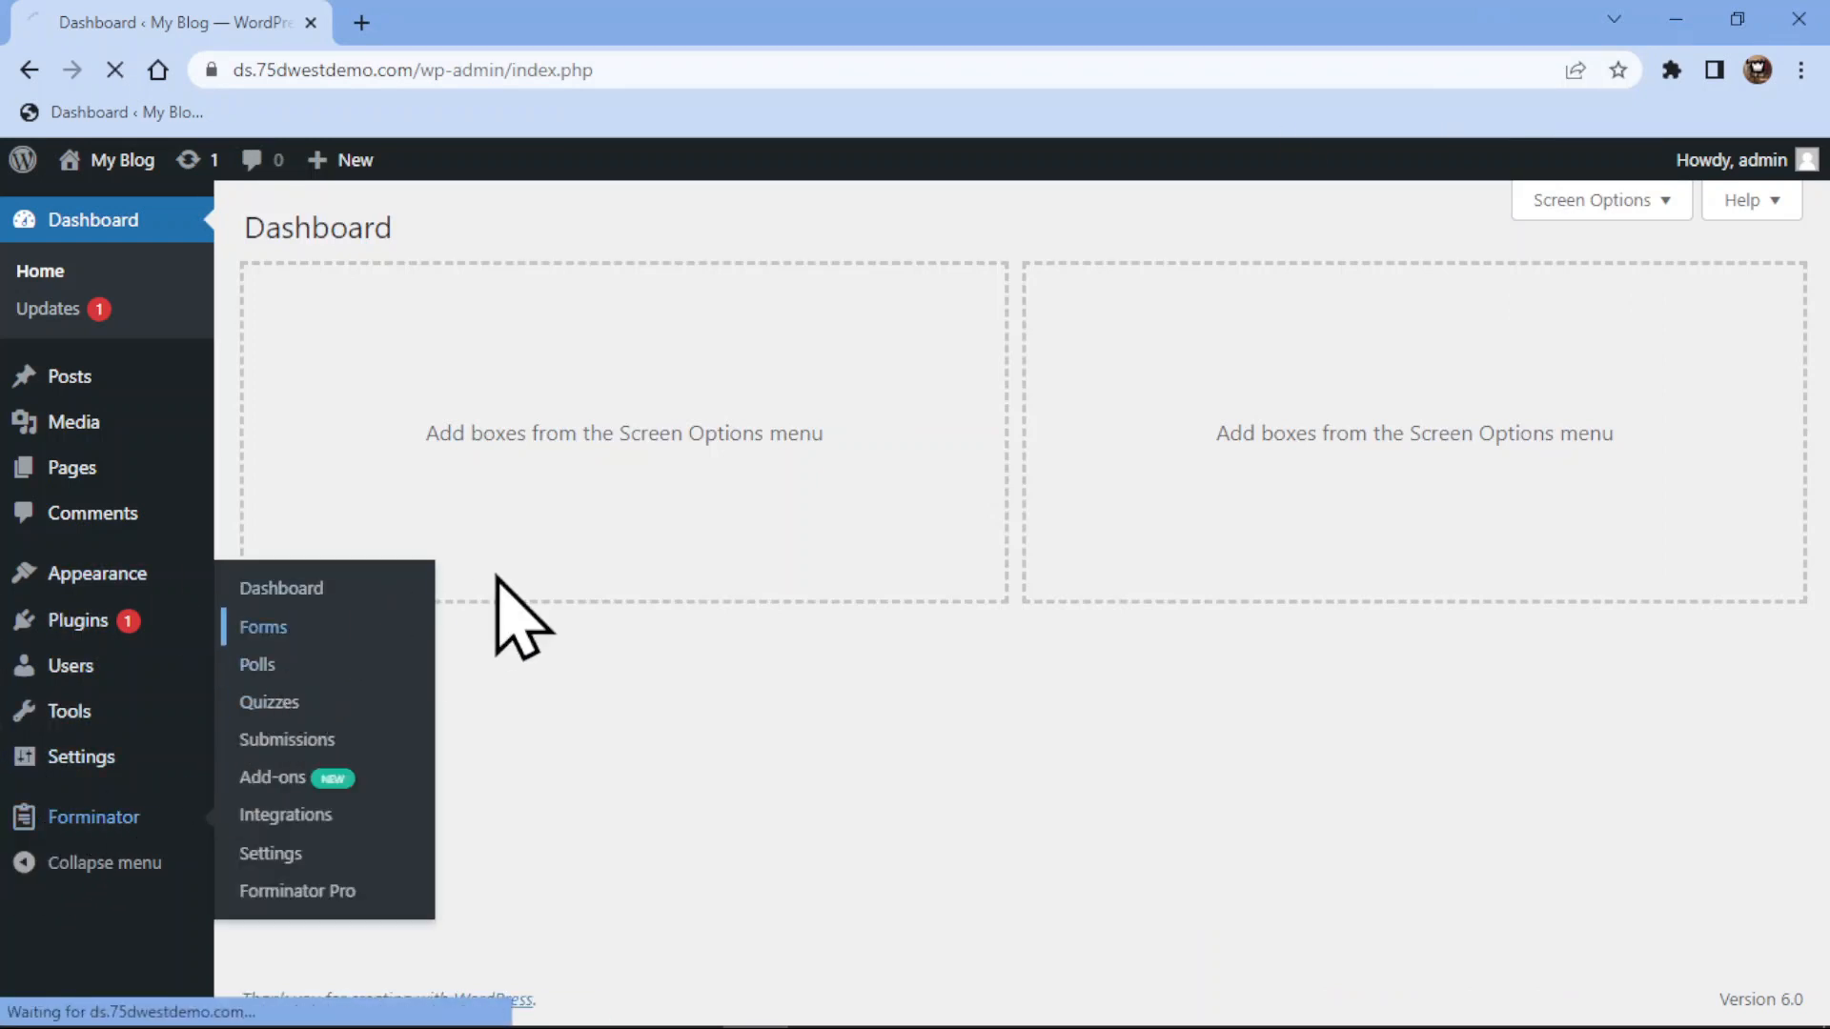
pyautogui.click(263, 627)
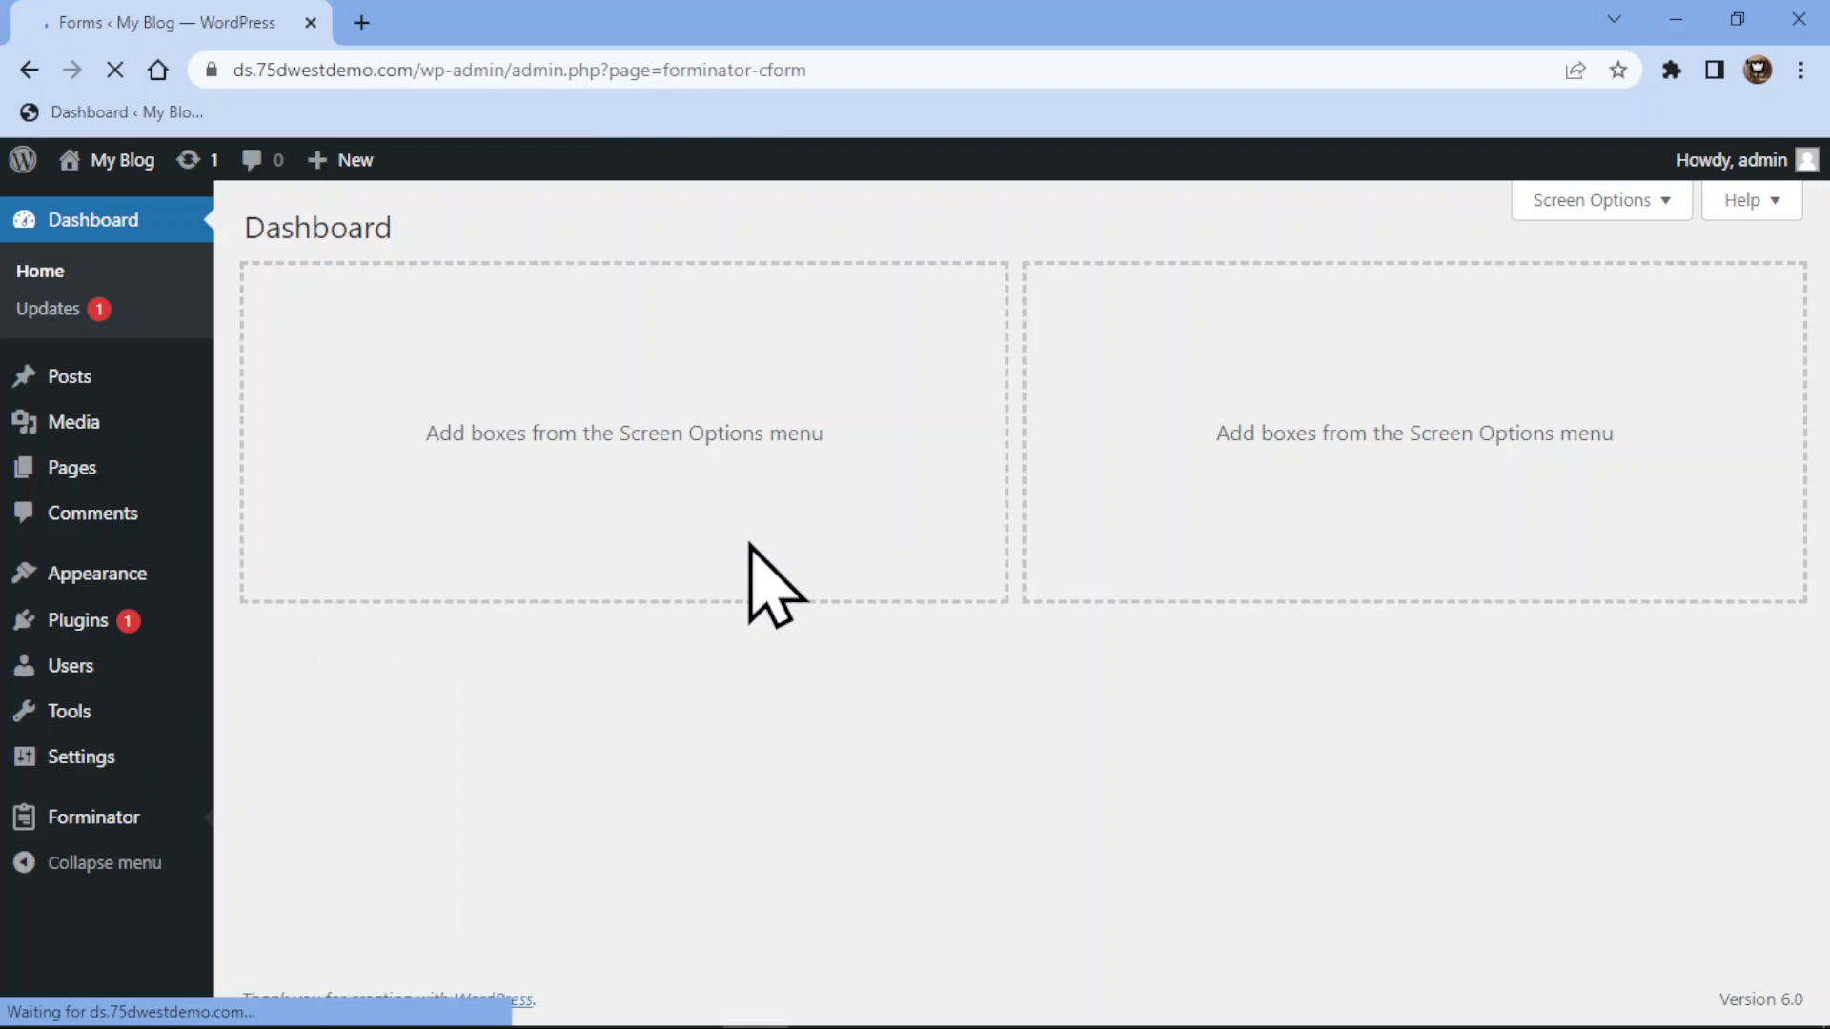
pyautogui.click(95, 816)
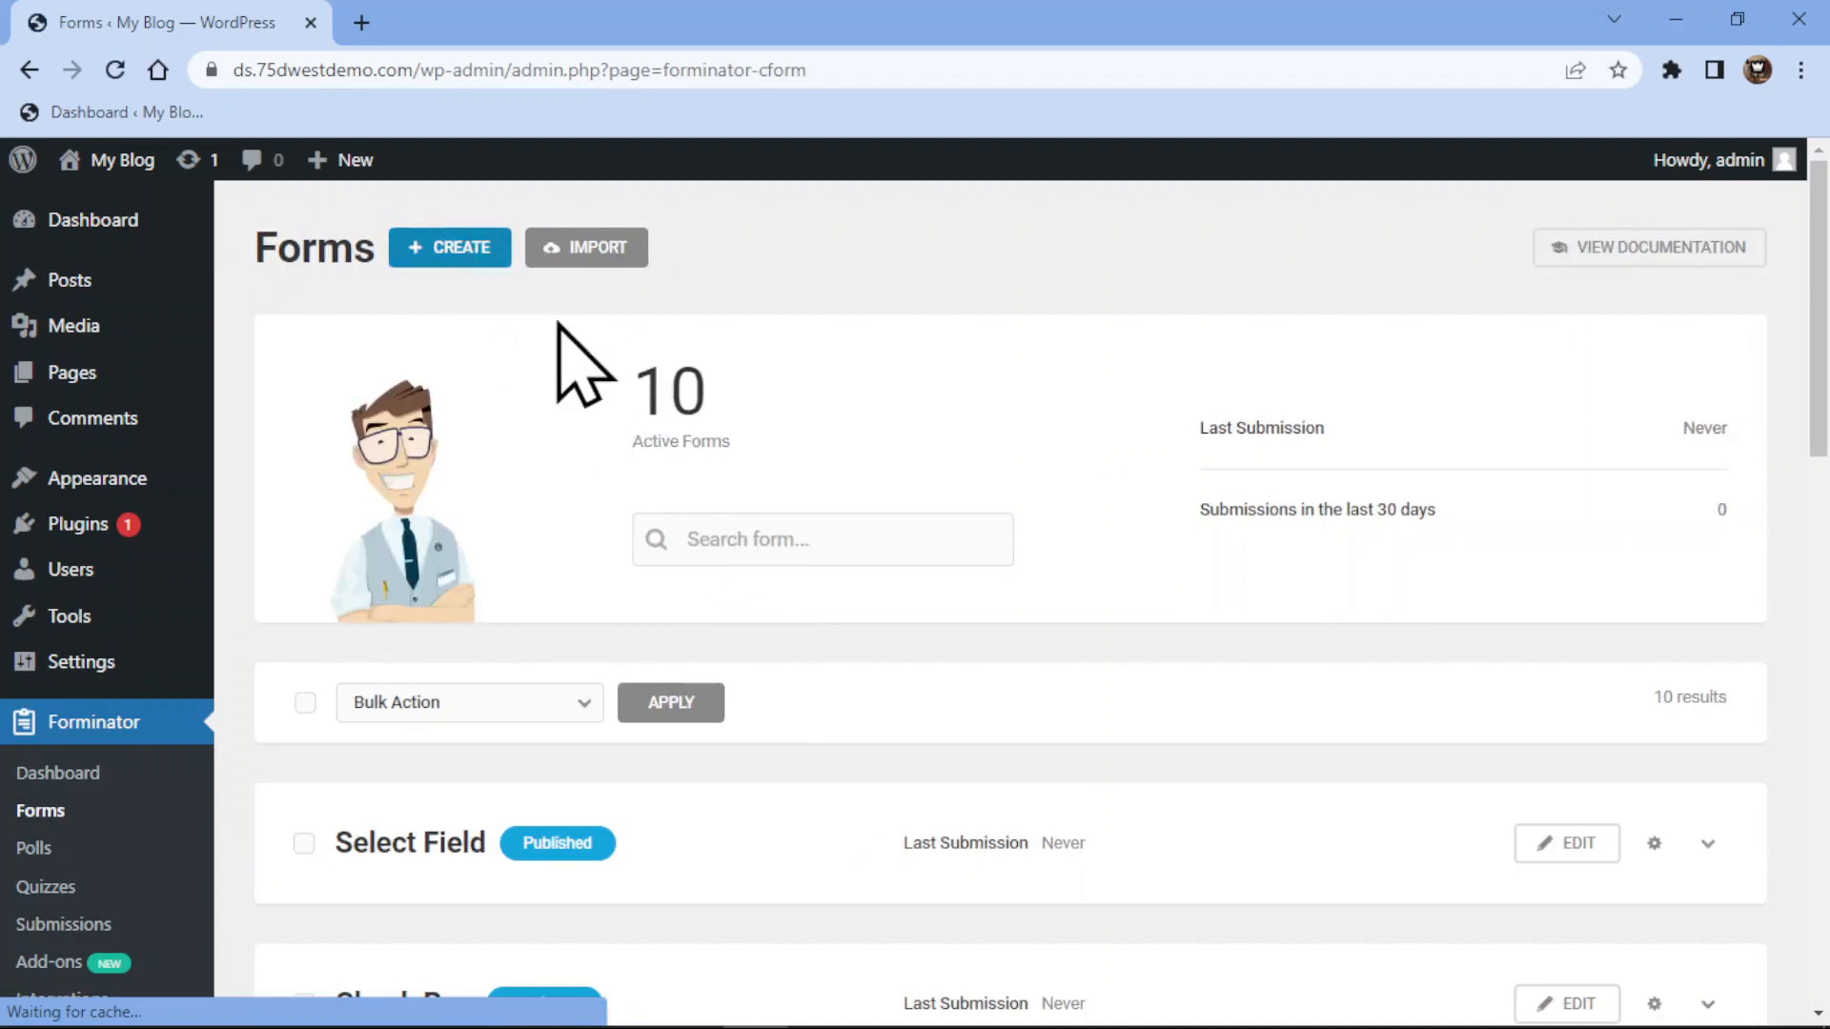
# Create a new form from the Blank template named 'File'
pyautogui.click(448, 248)
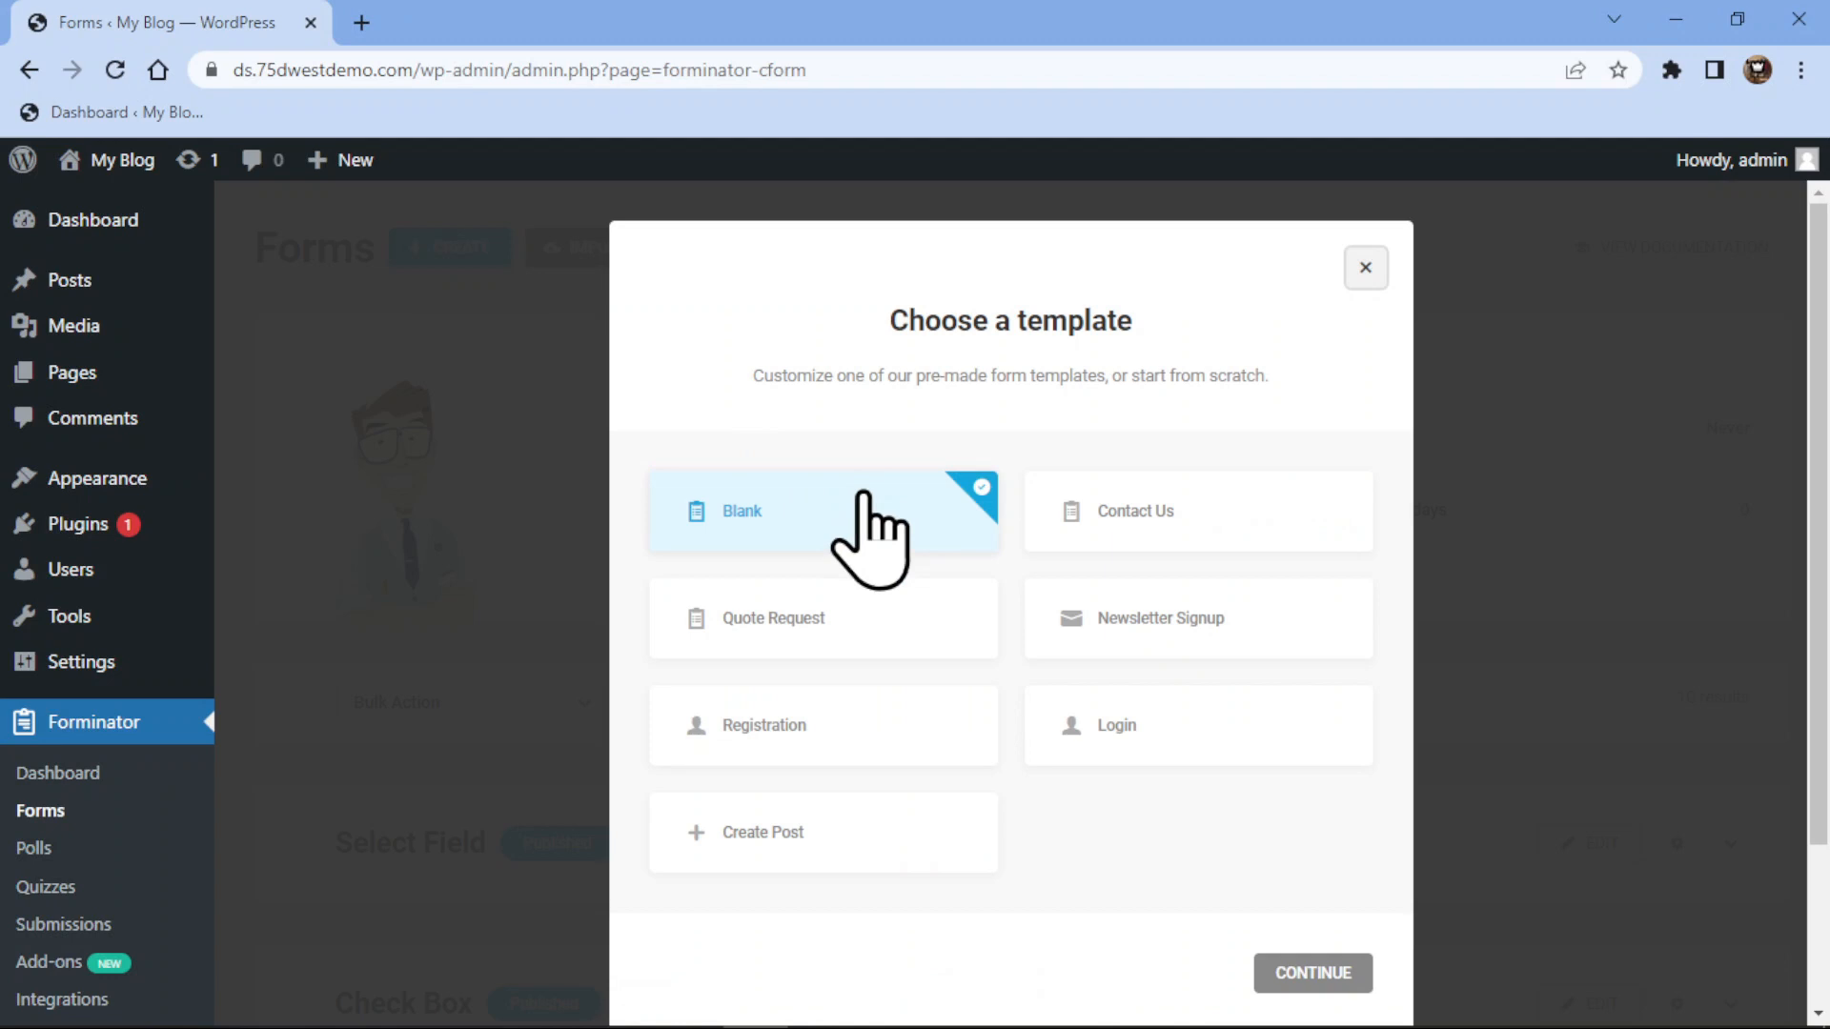
pyautogui.moveTo(1419, 997)
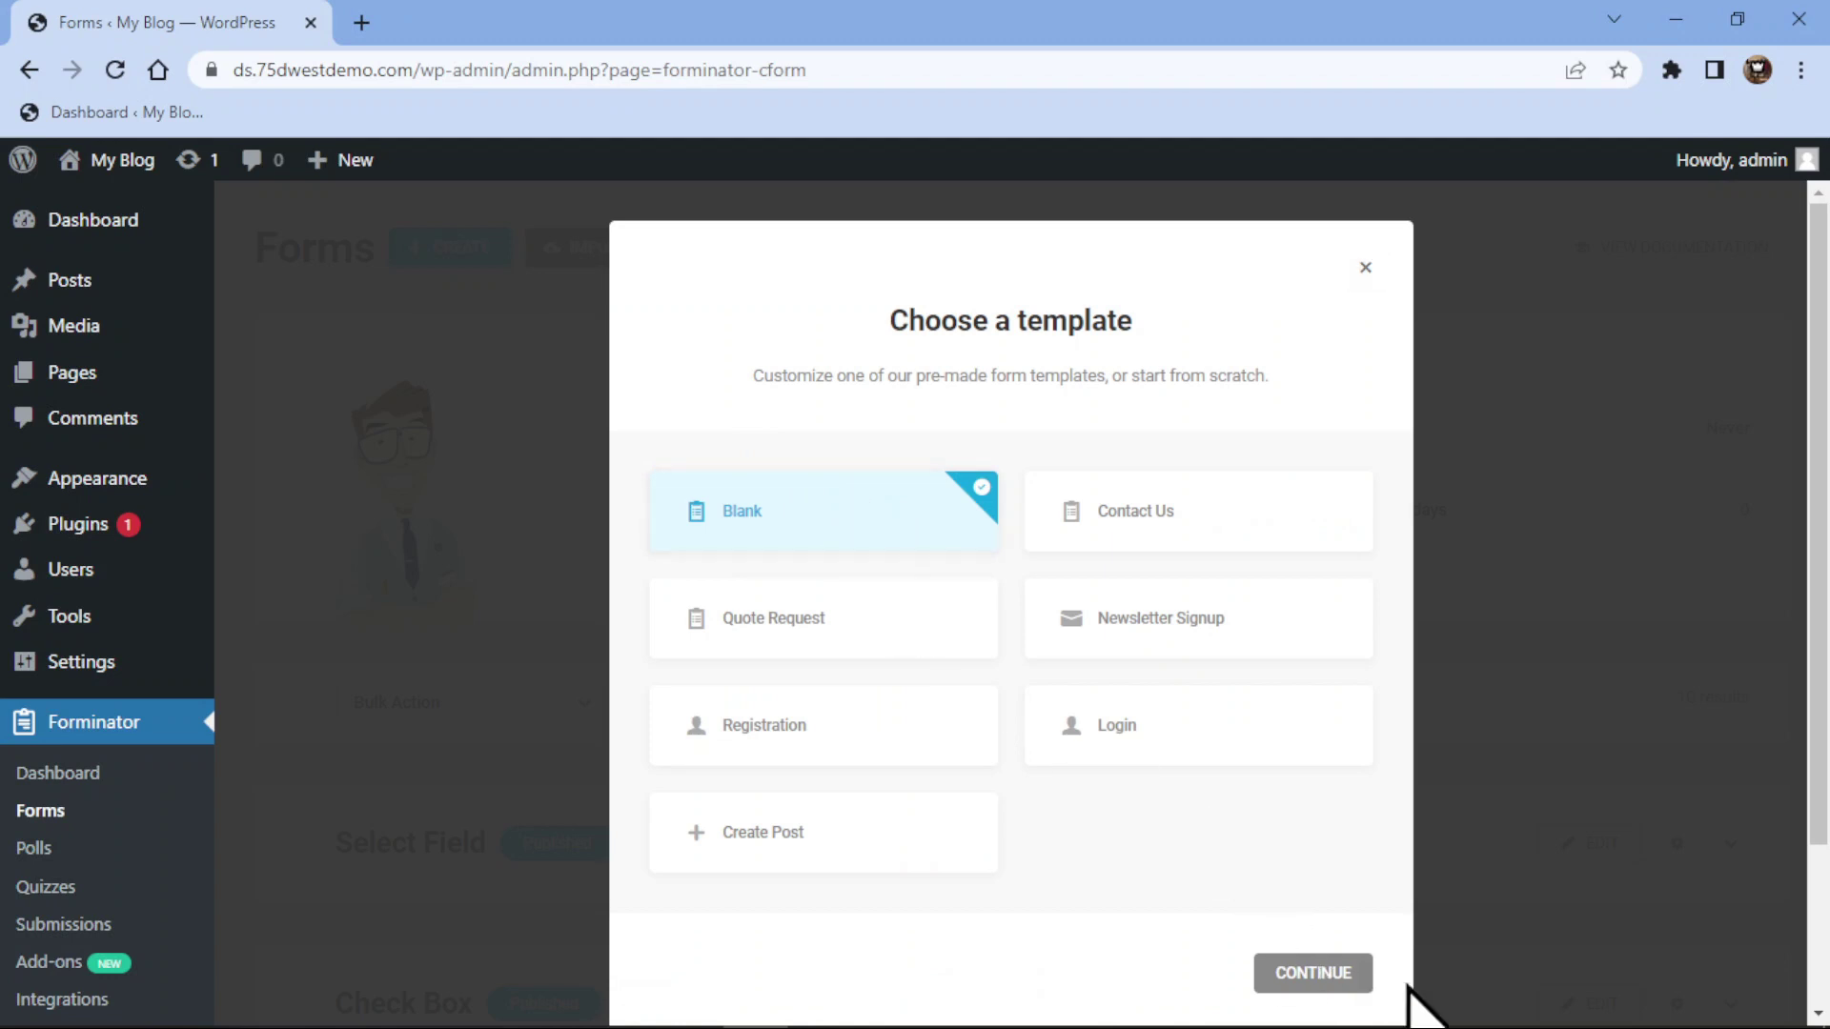
pyautogui.click(1312, 973)
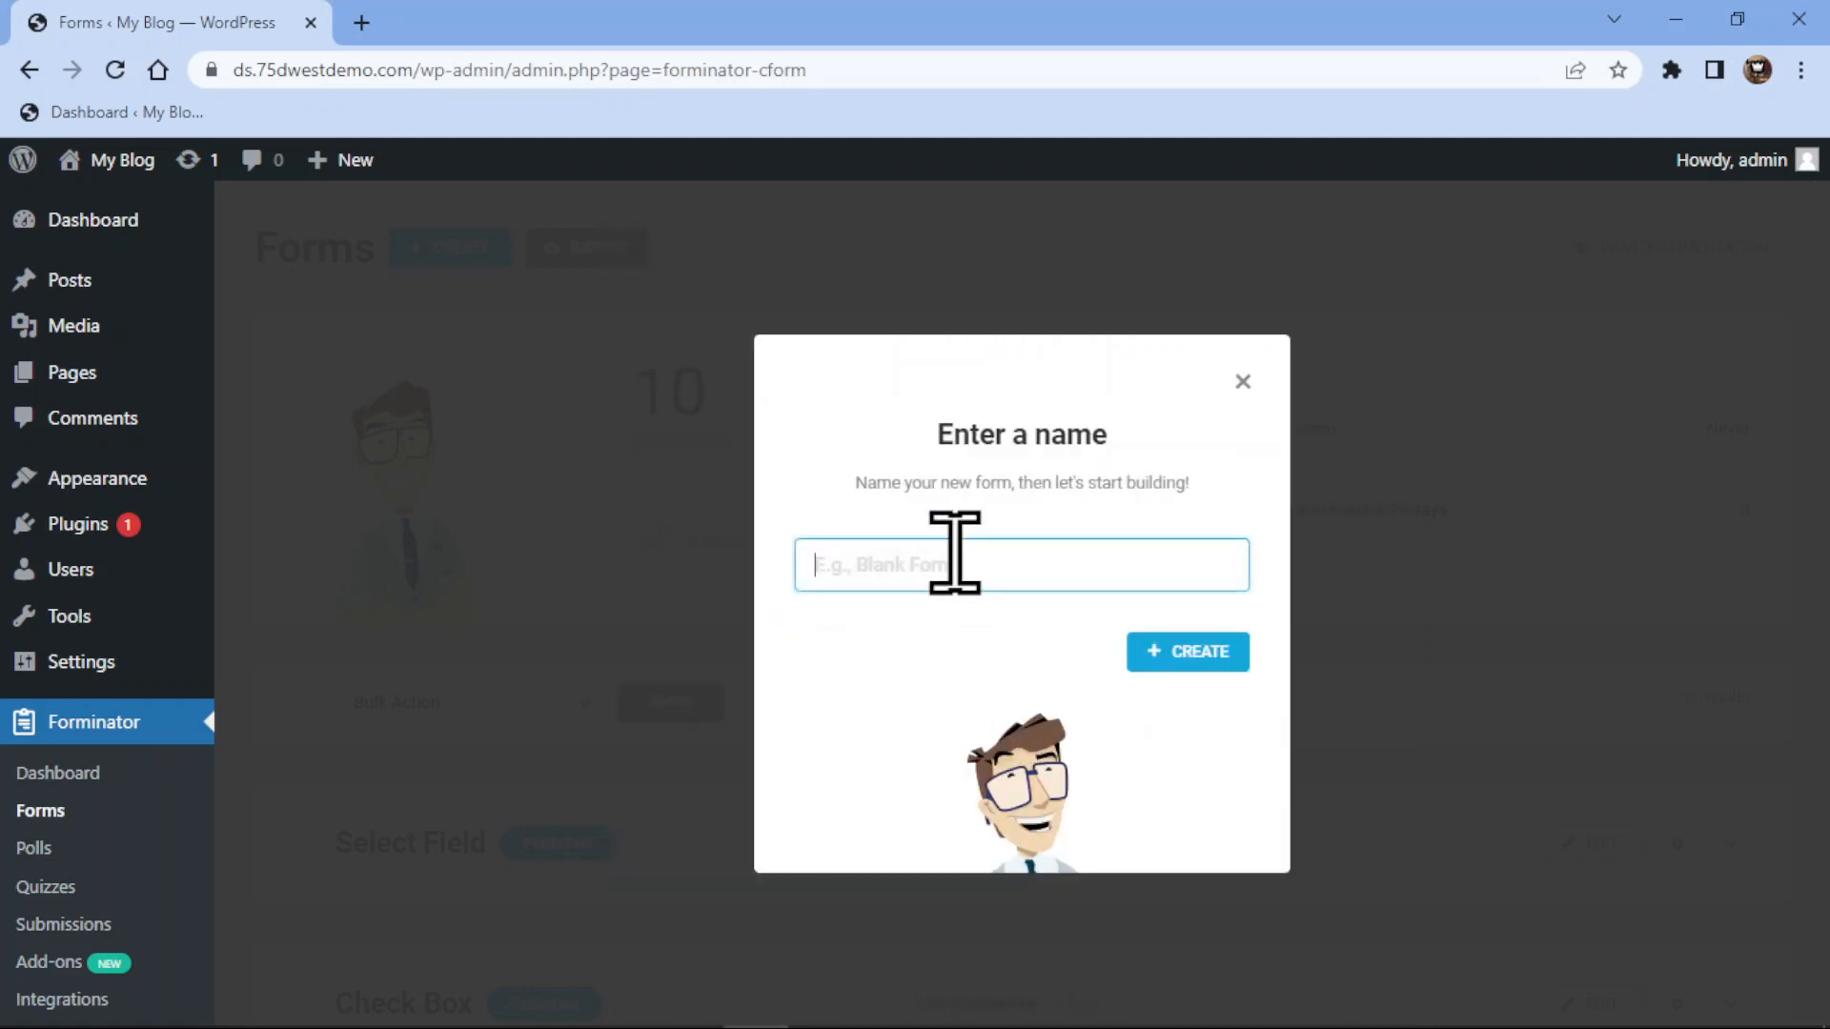
pyautogui.write('F')
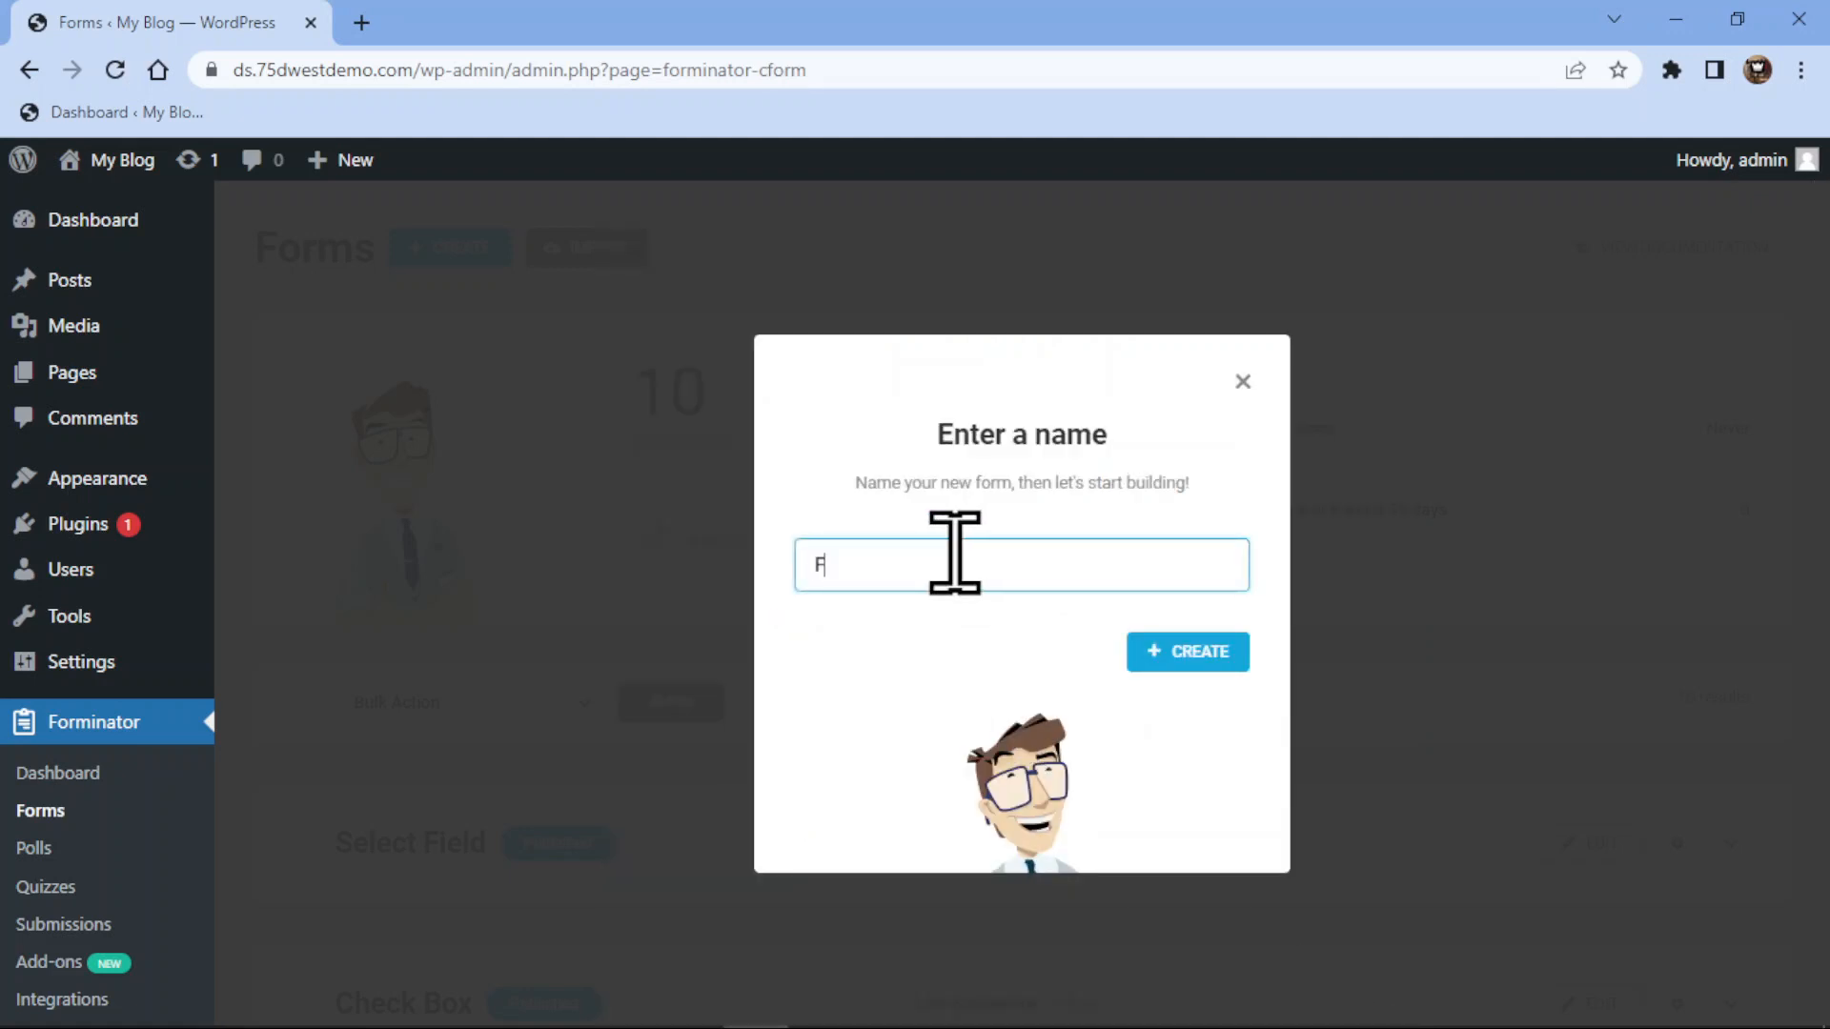
pyautogui.write('ile')
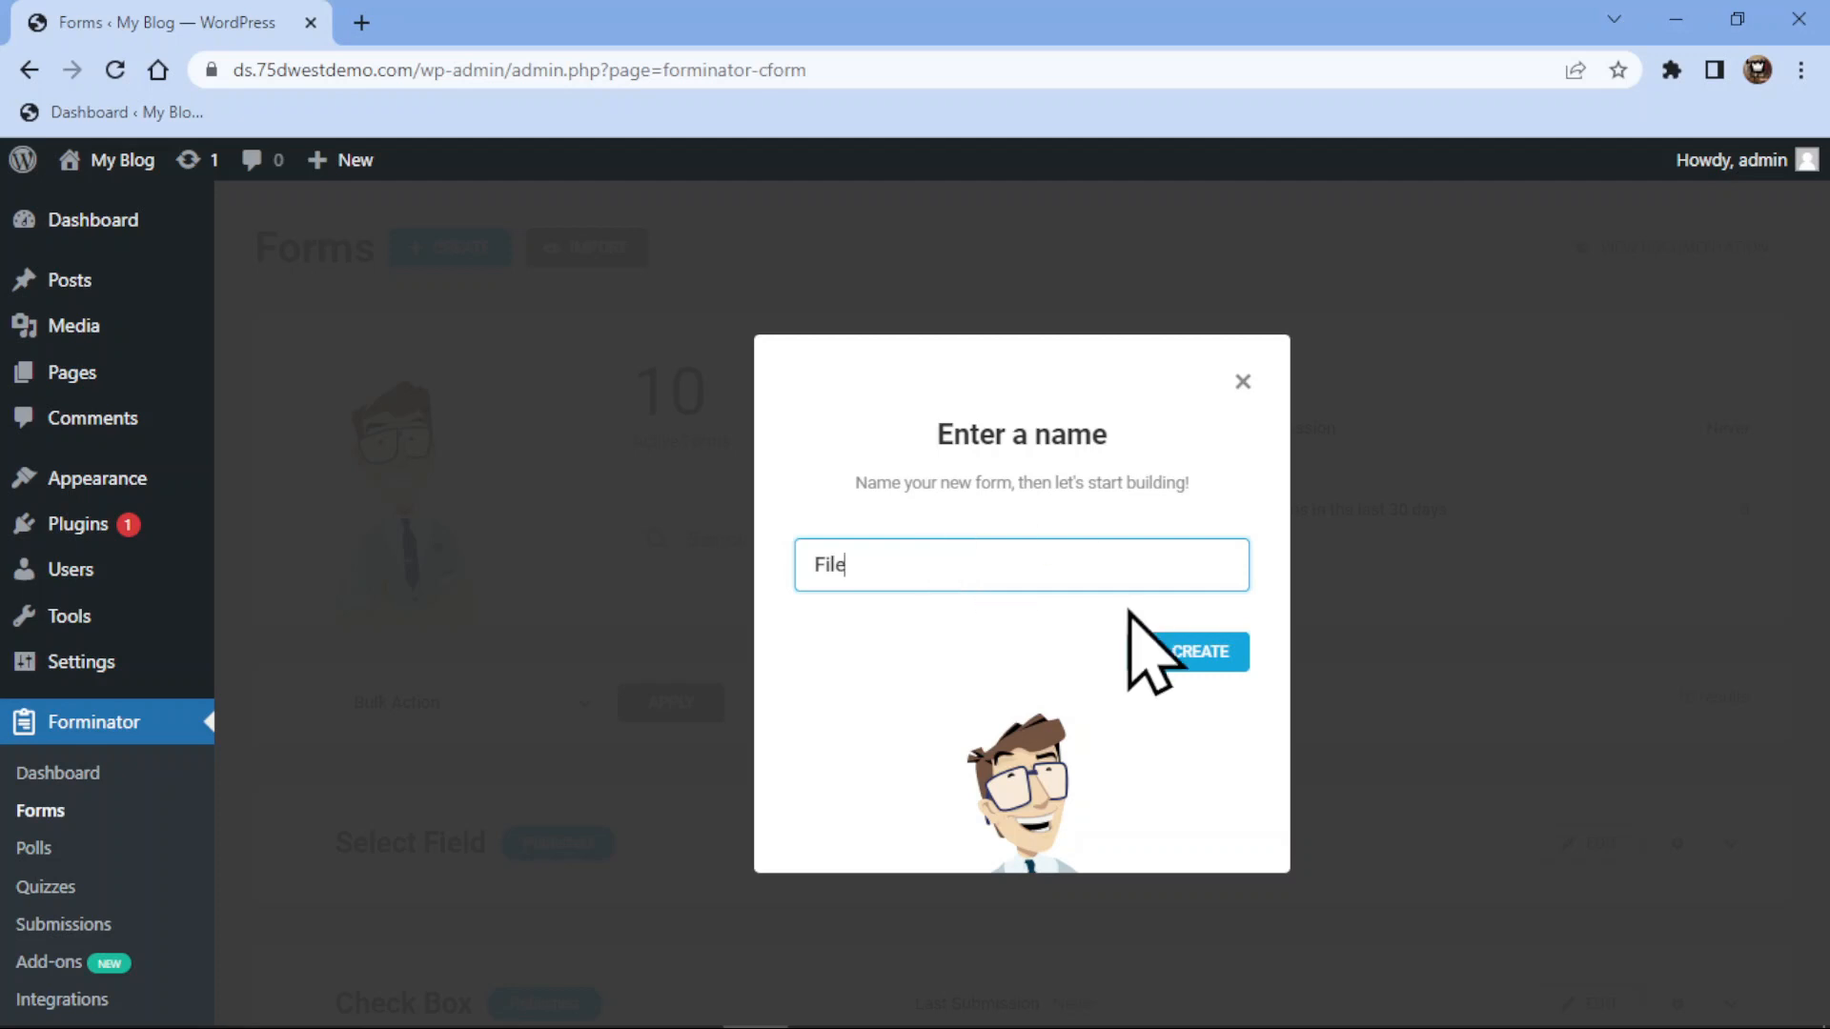
pyautogui.click(1185, 650)
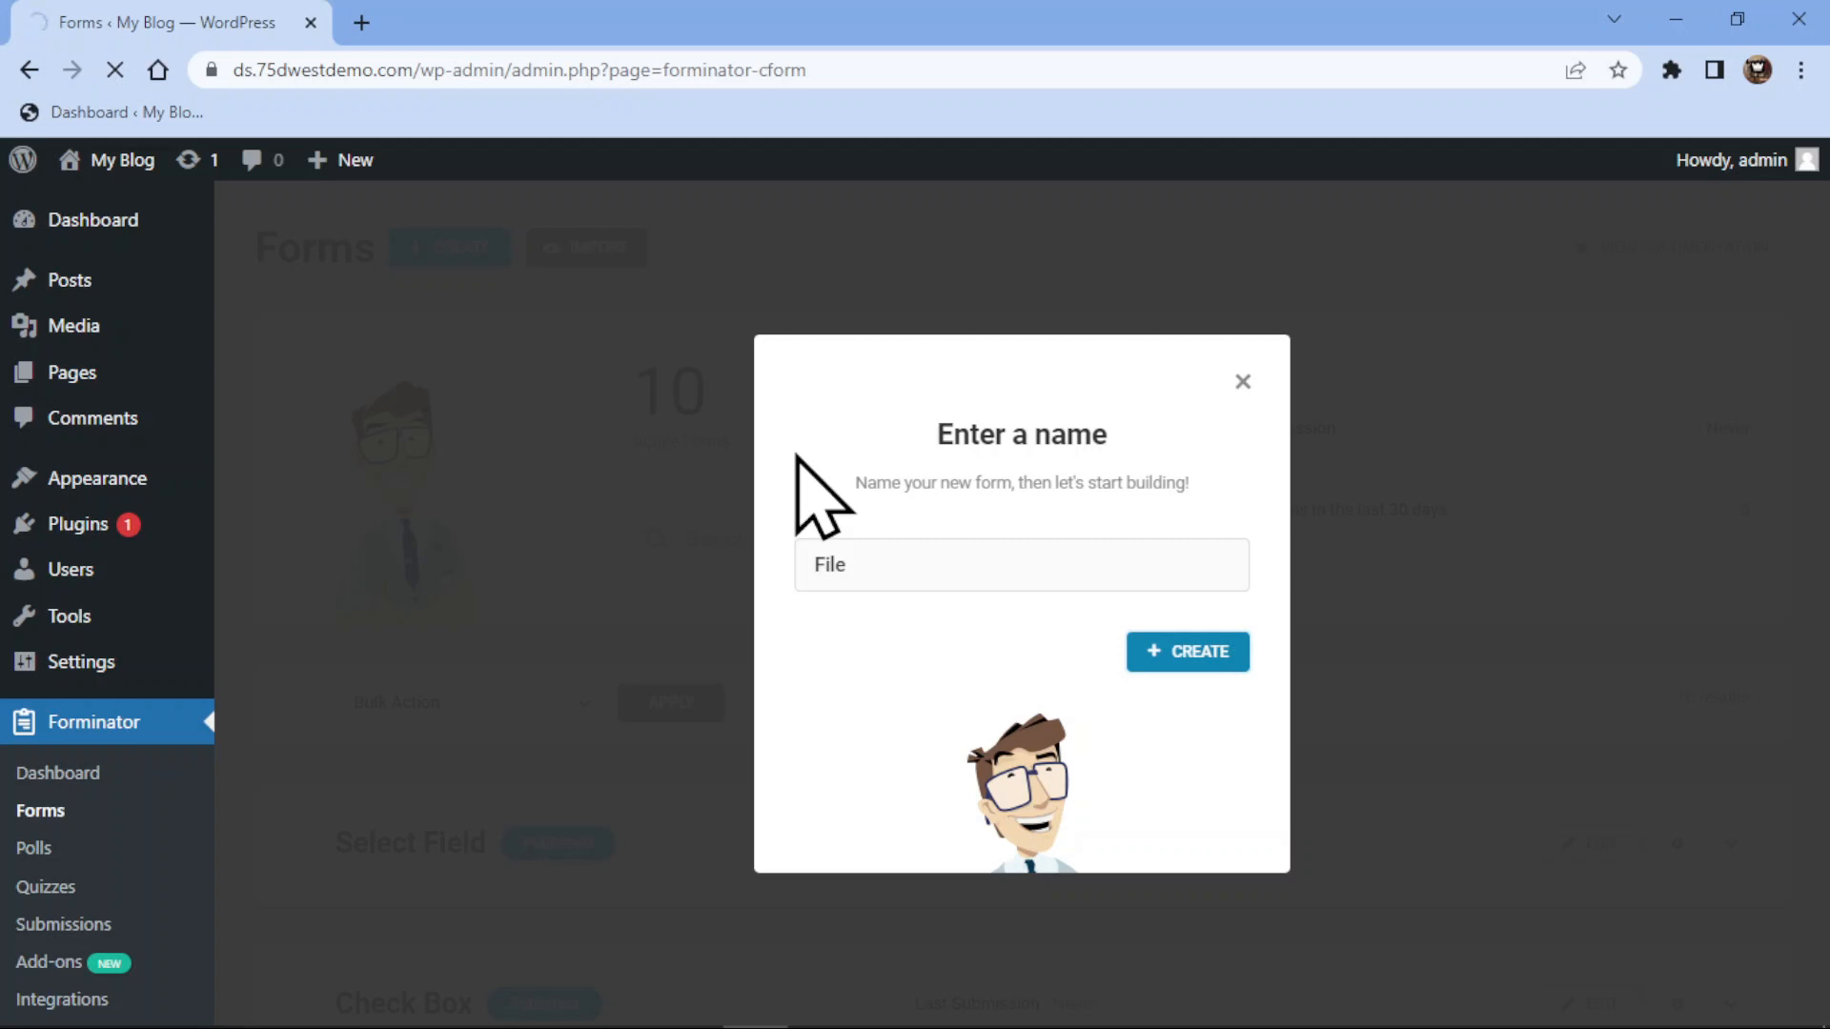
# Insert a File Upload field into the empty 'File' form
pyautogui.click(1185, 651)
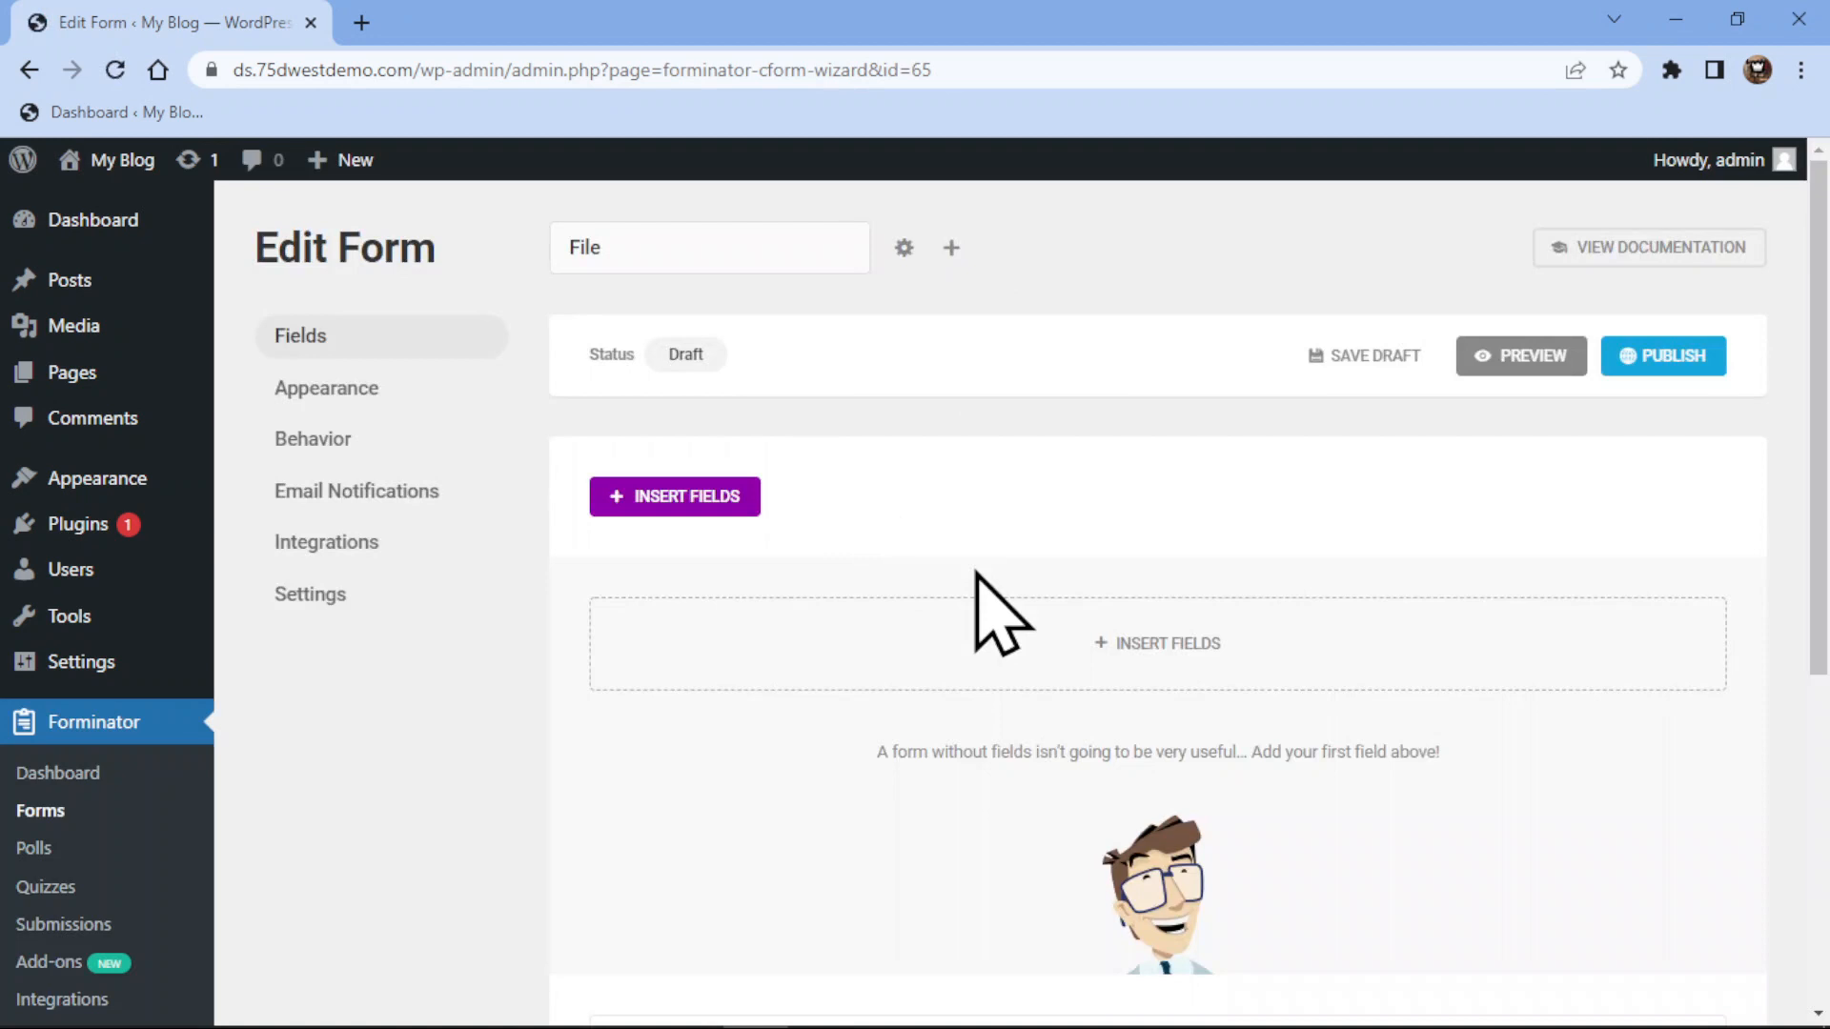
pyautogui.moveTo(1092, 682)
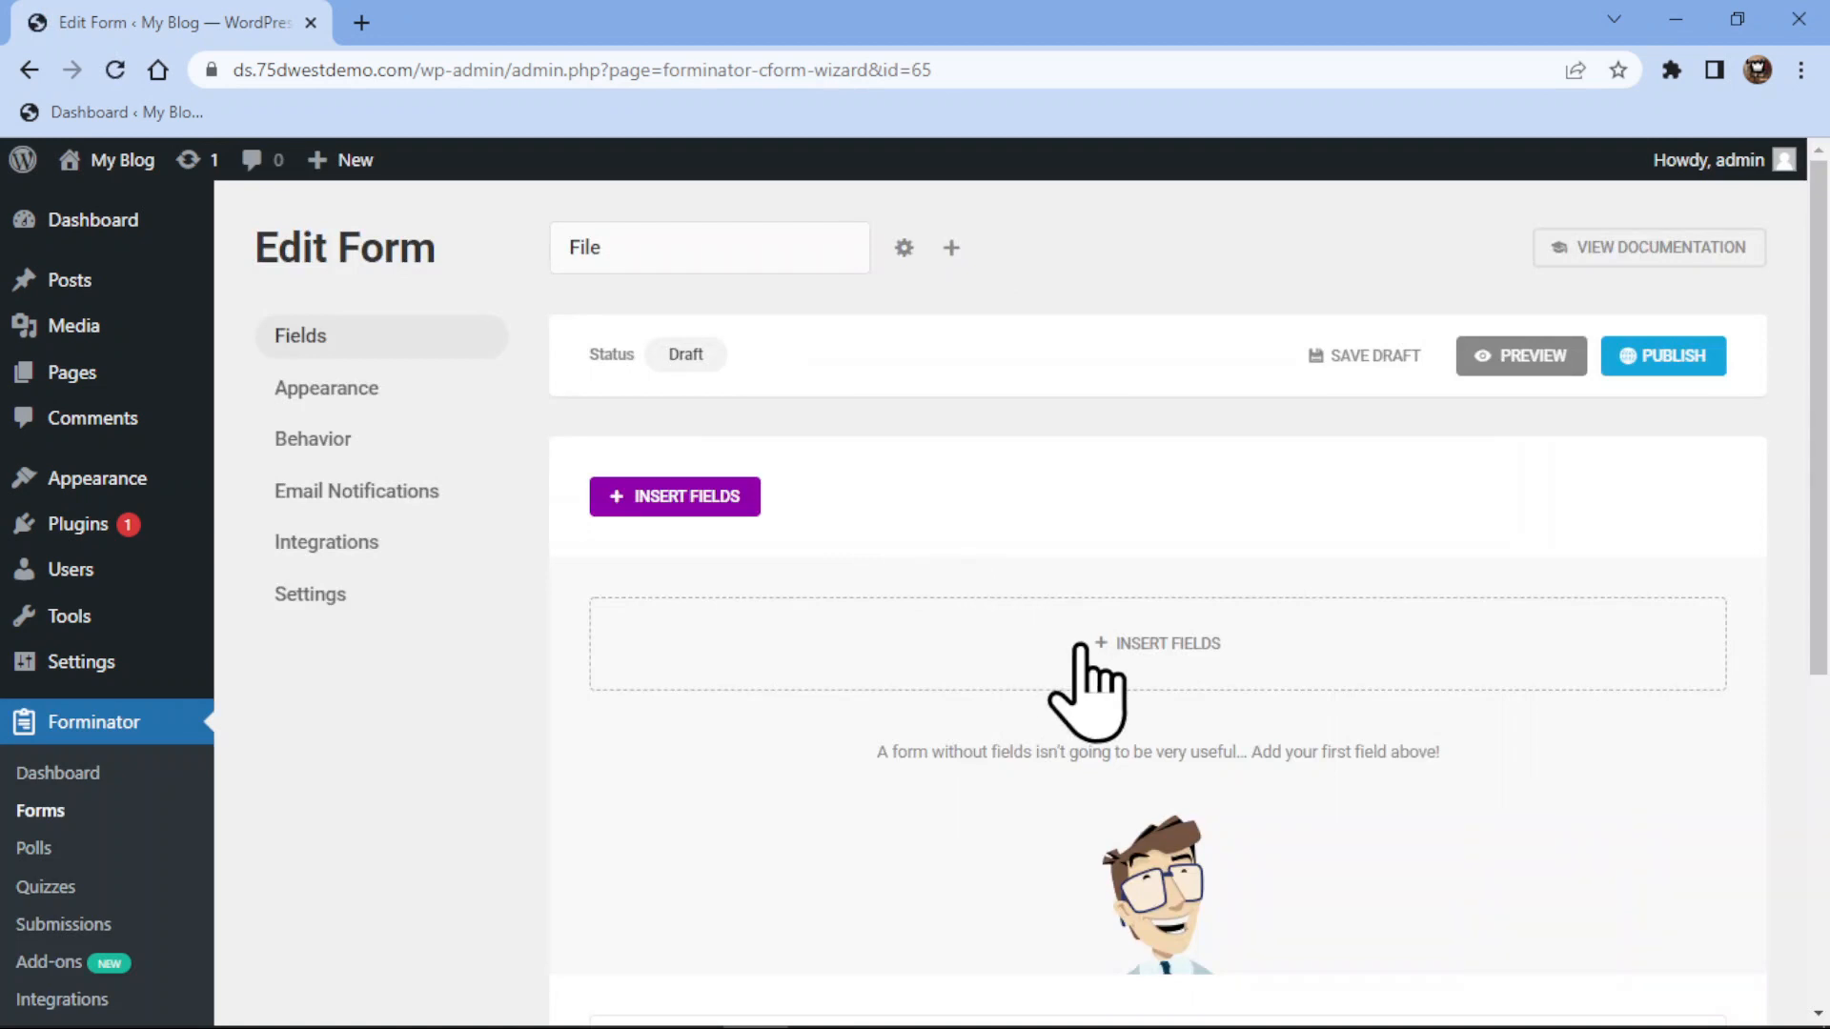
pyautogui.click(674, 496)
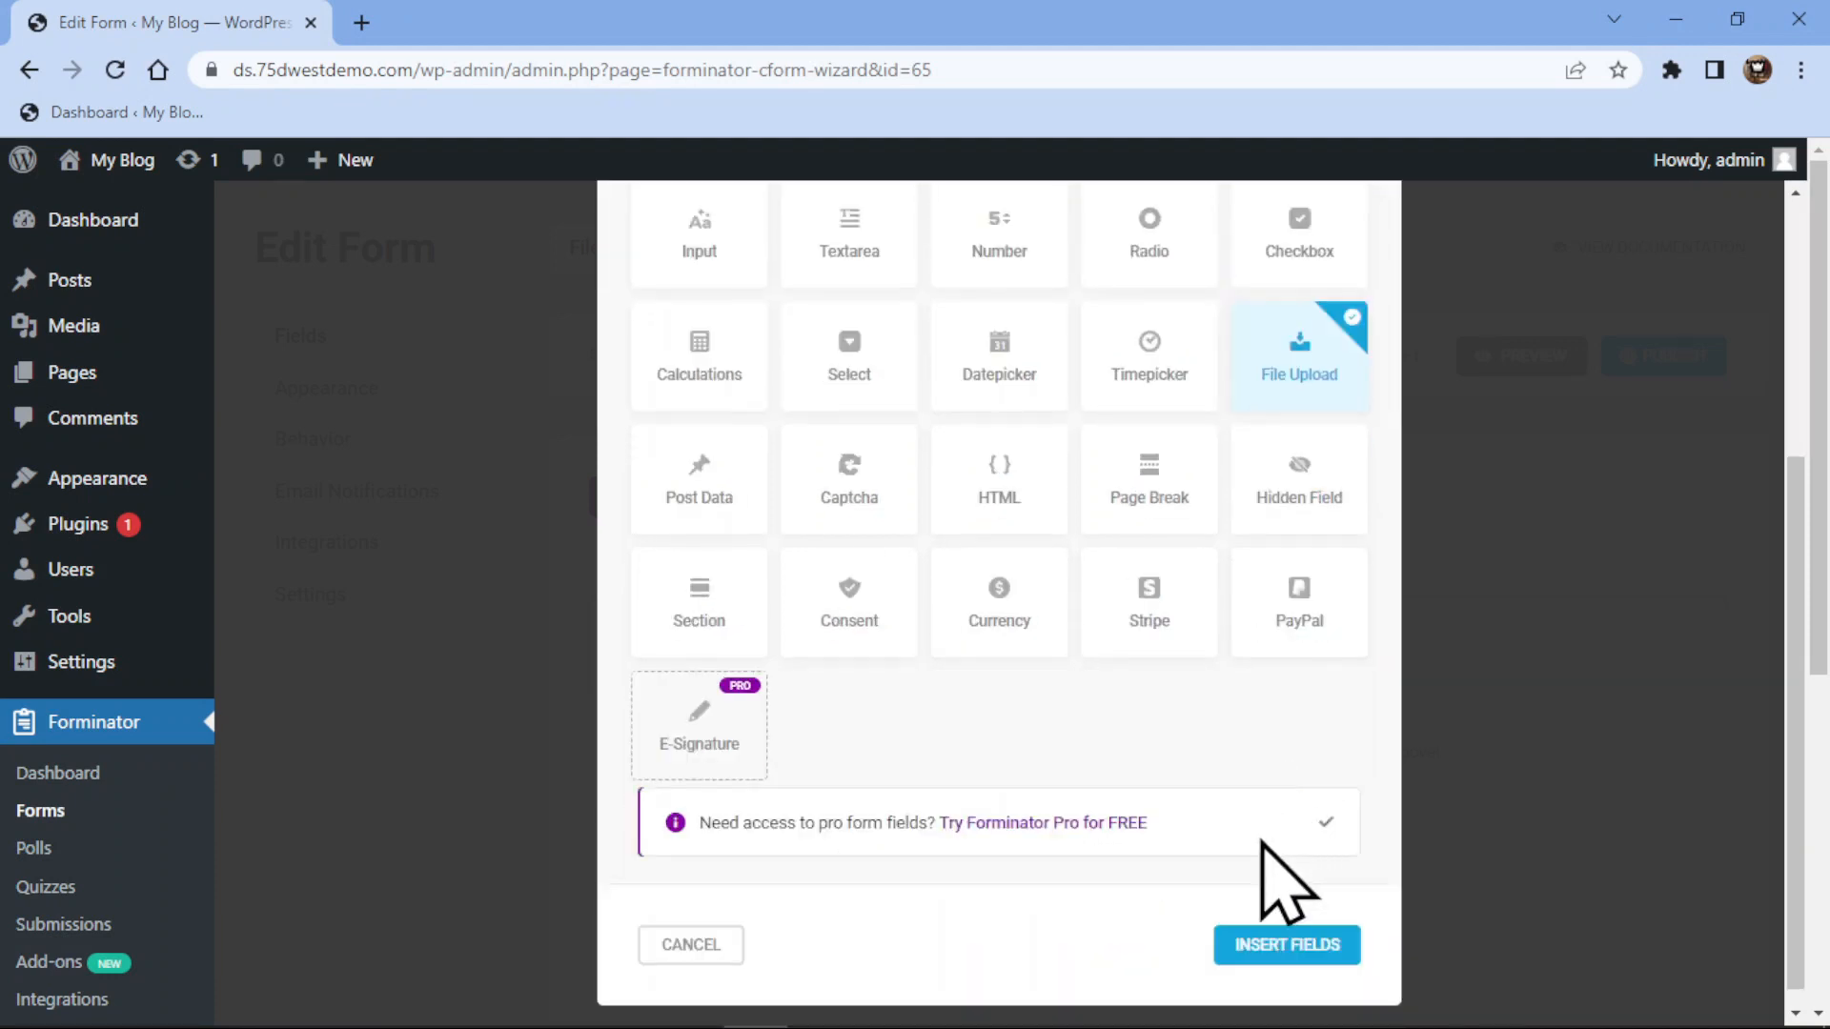
pyautogui.click(1285, 945)
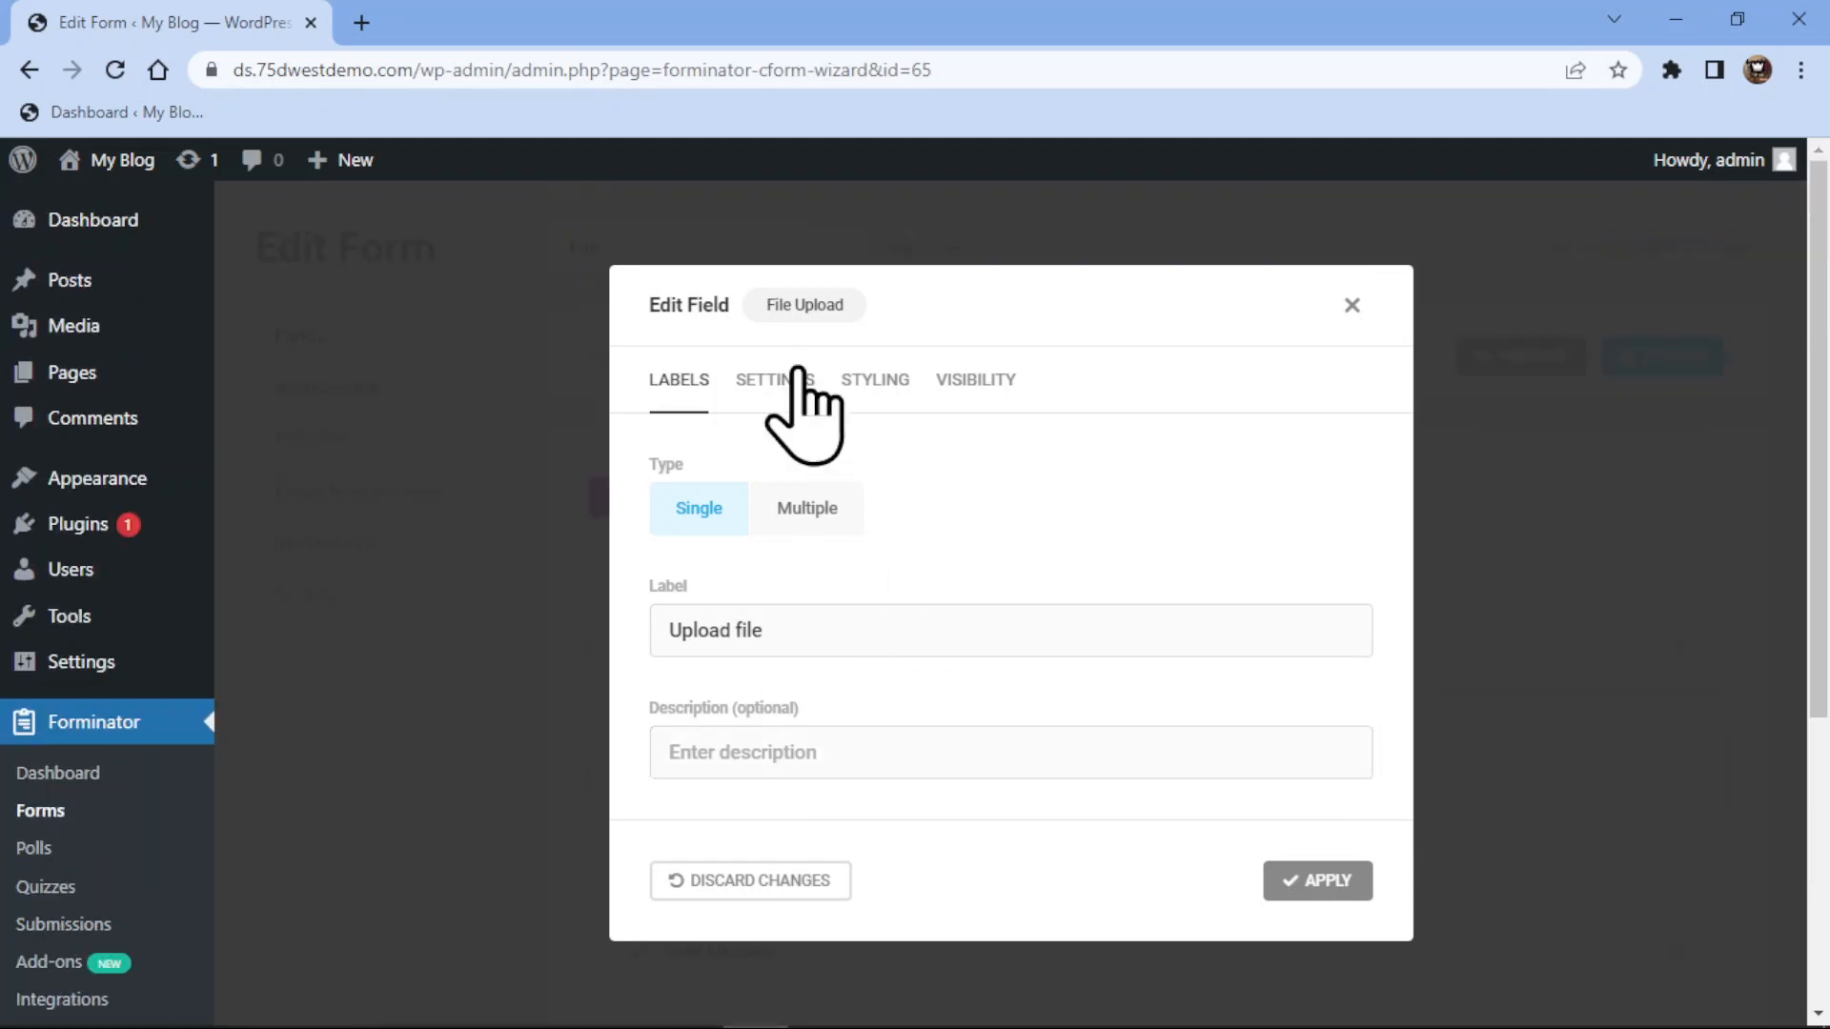
# Set the upload Type to Single after trying Multiple, then view the Settings tab
pyautogui.click(805, 508)
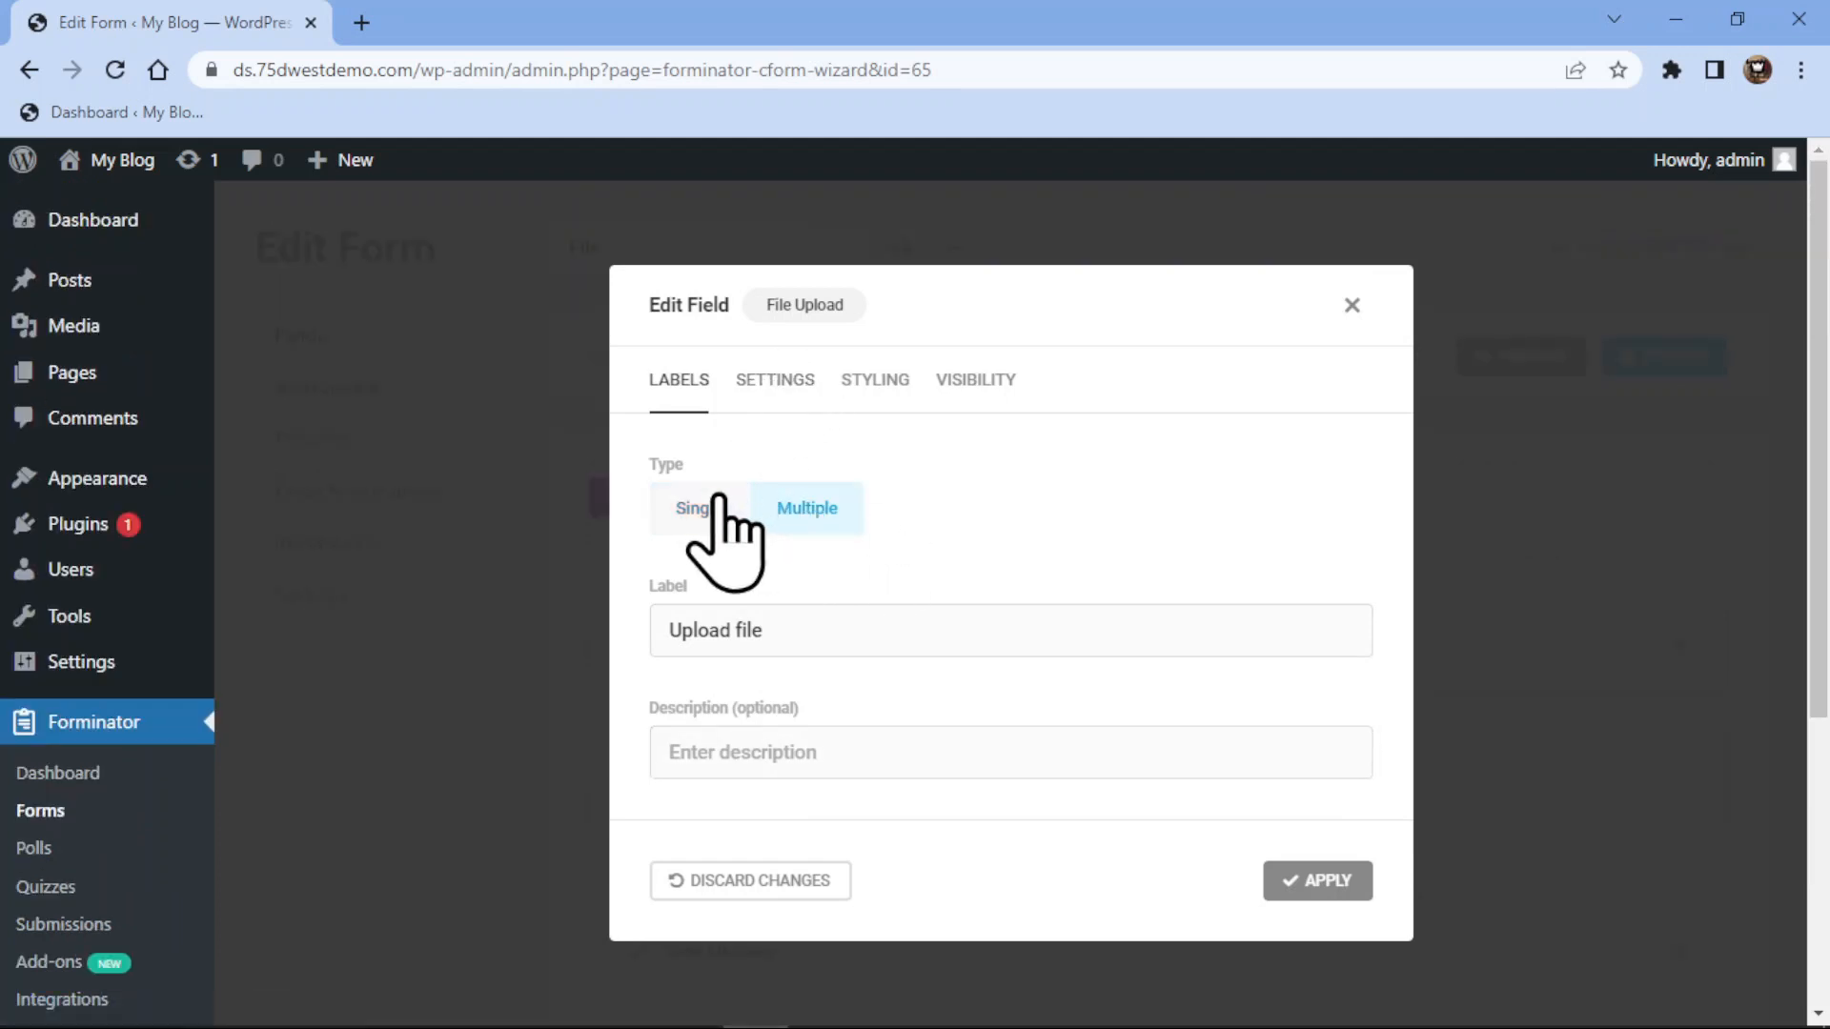
pyautogui.click(698, 508)
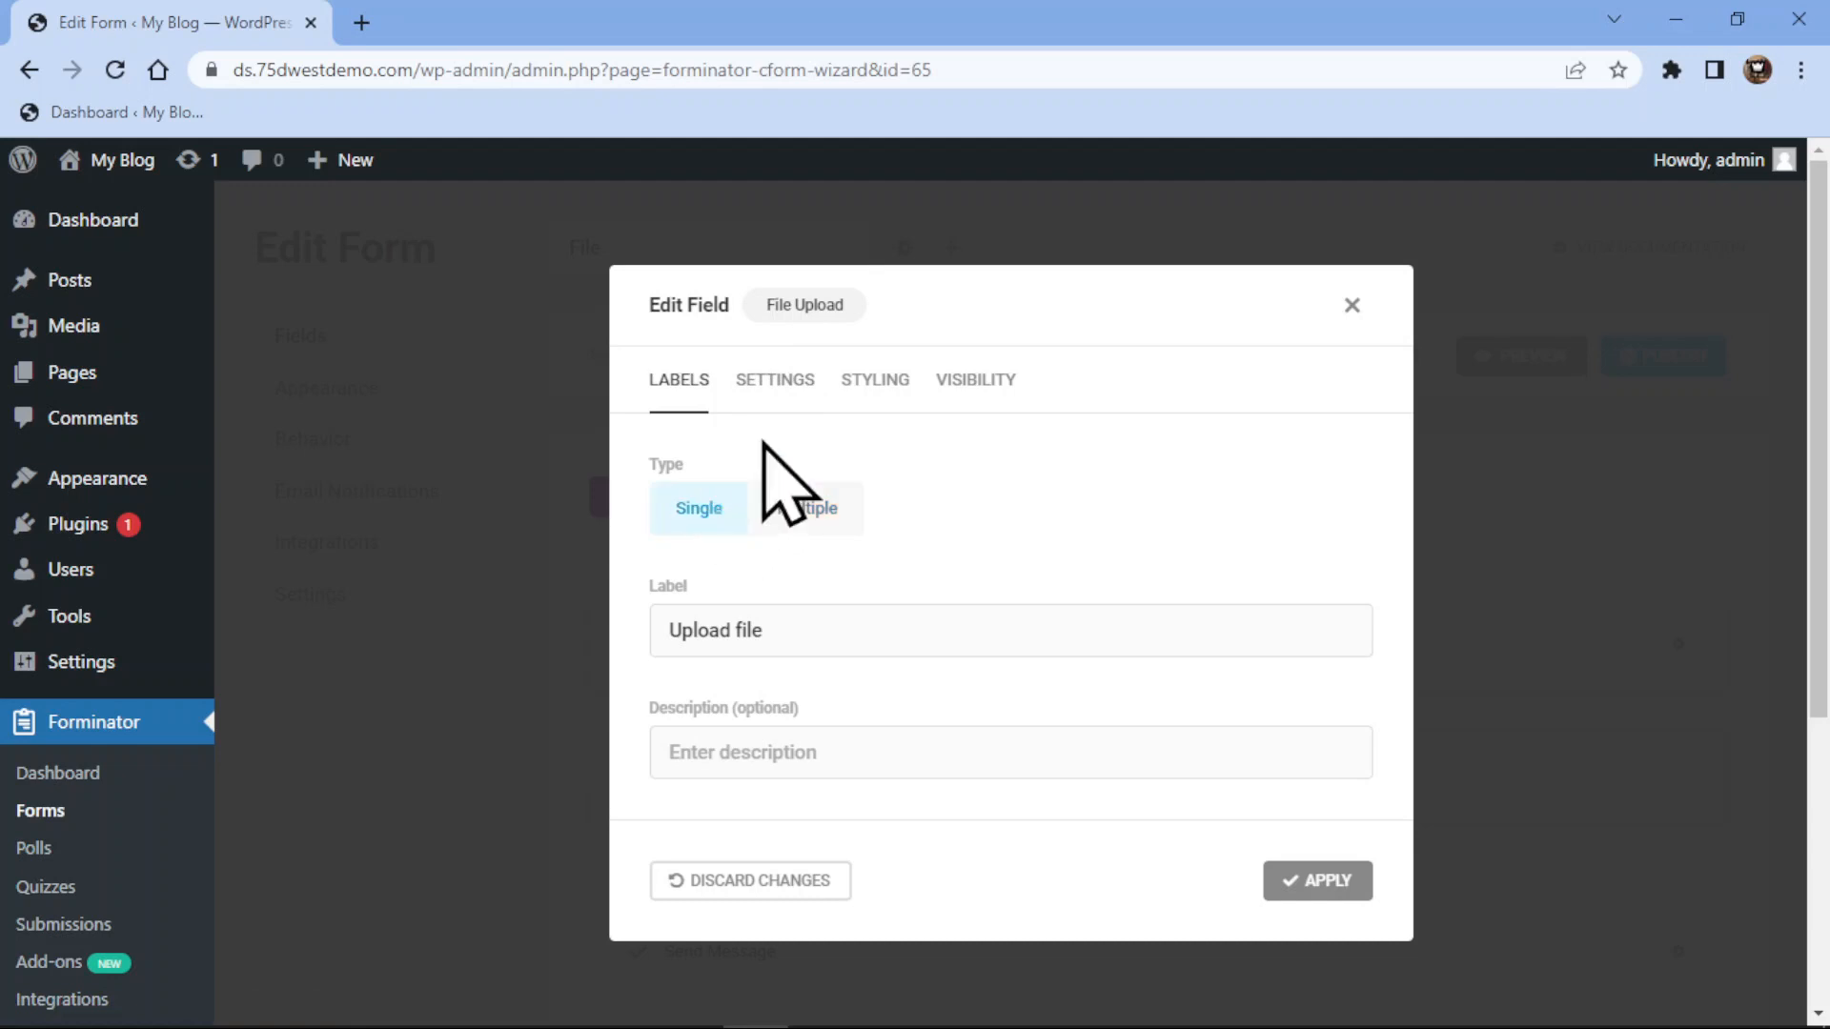
pyautogui.click(774, 380)
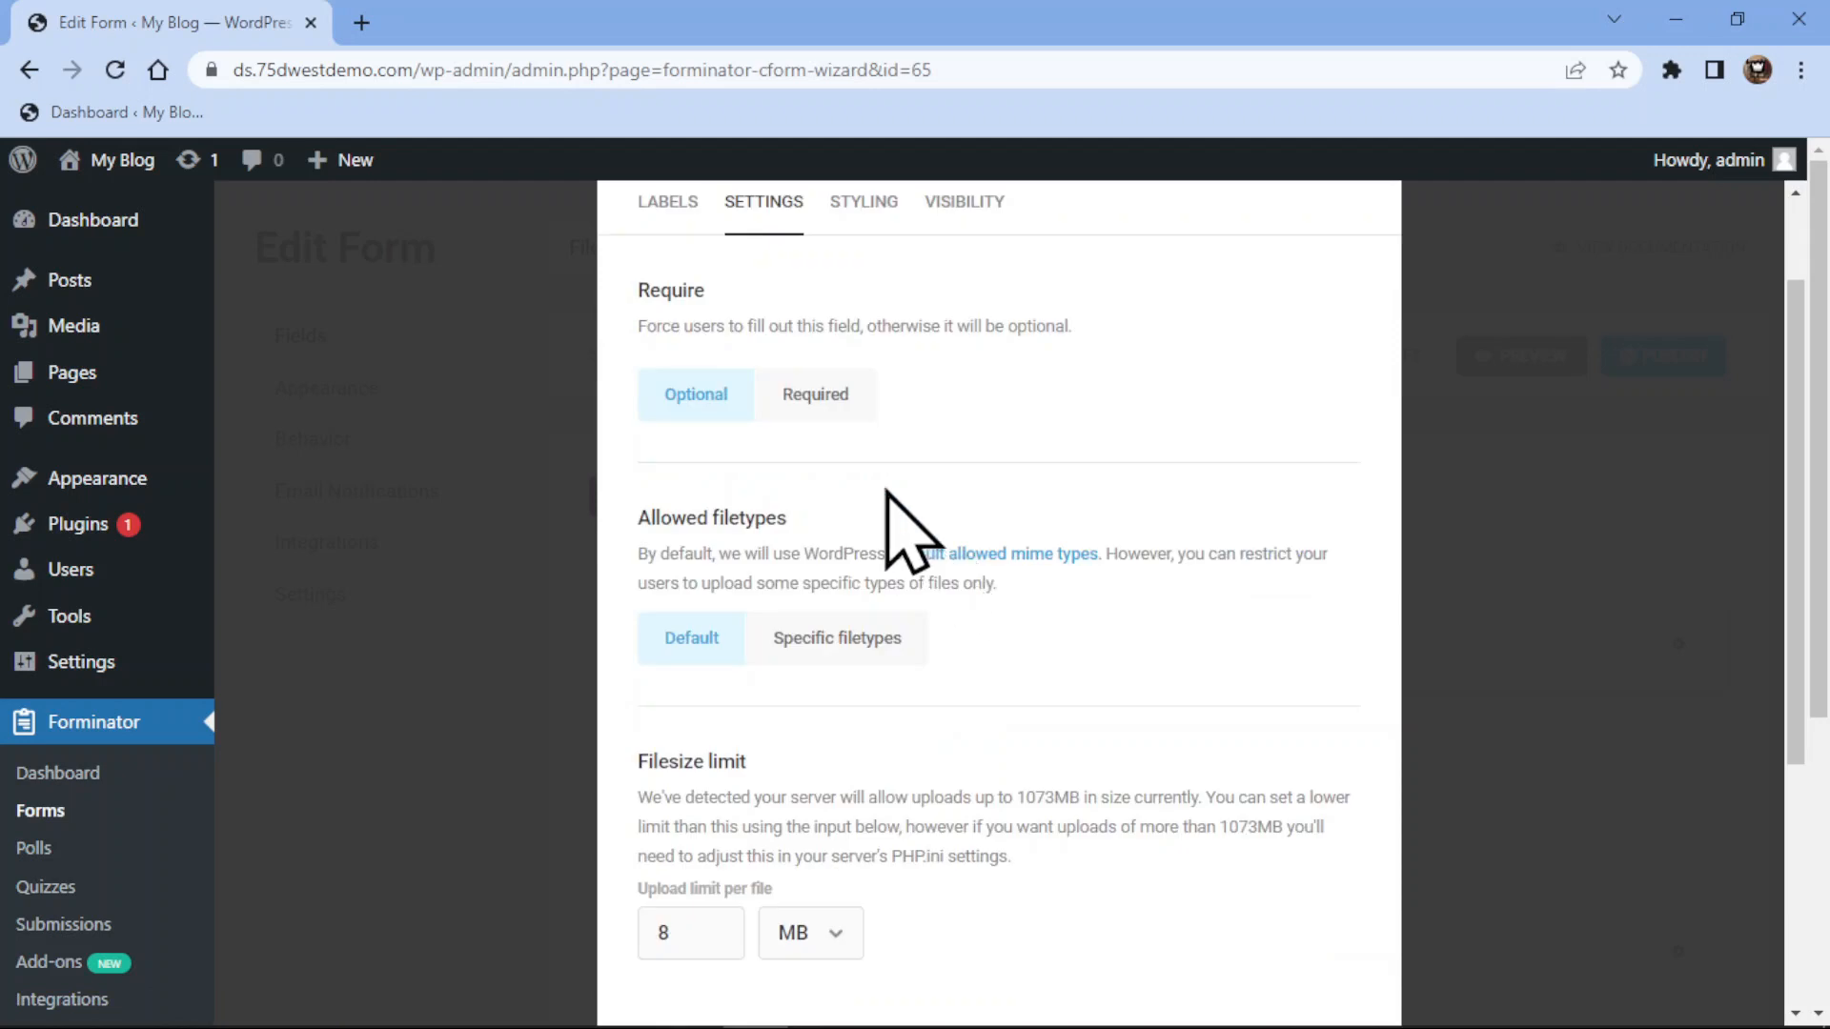
# Keep allowed filetypes at Default and review the 8 MB upload limit
pyautogui.scroll(-3)
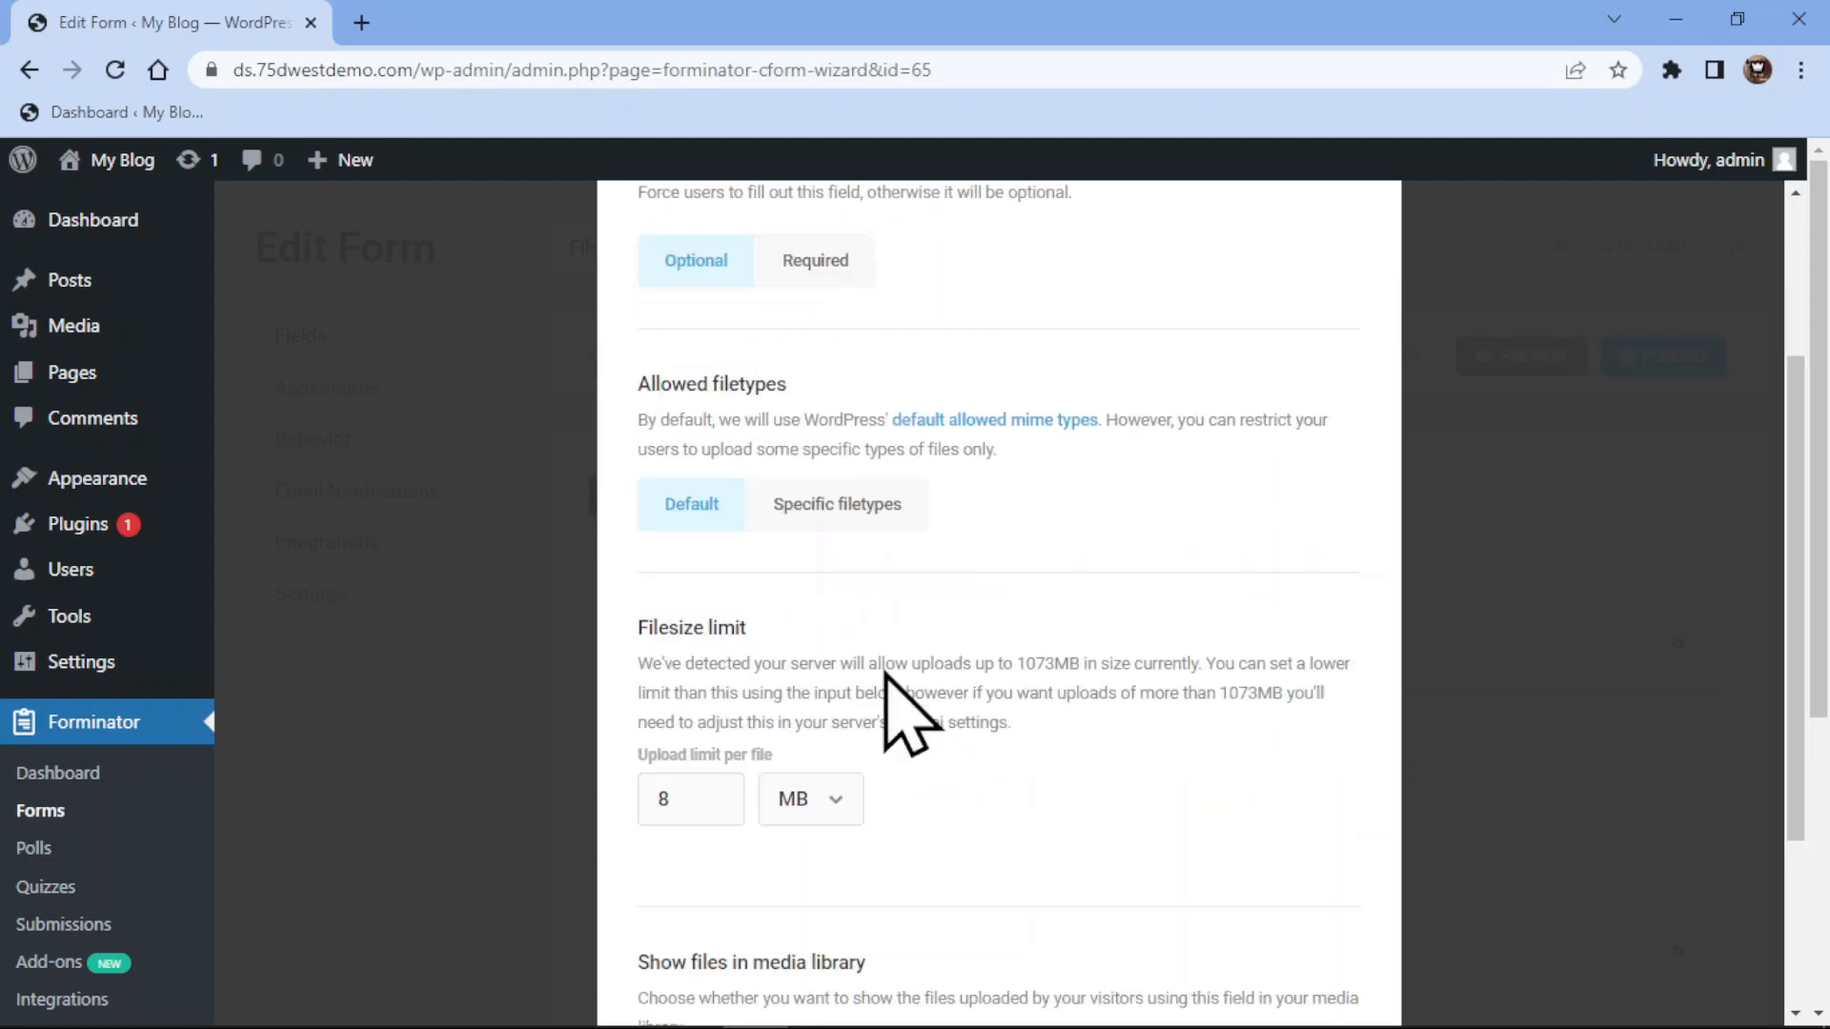
pyautogui.moveTo(837, 504)
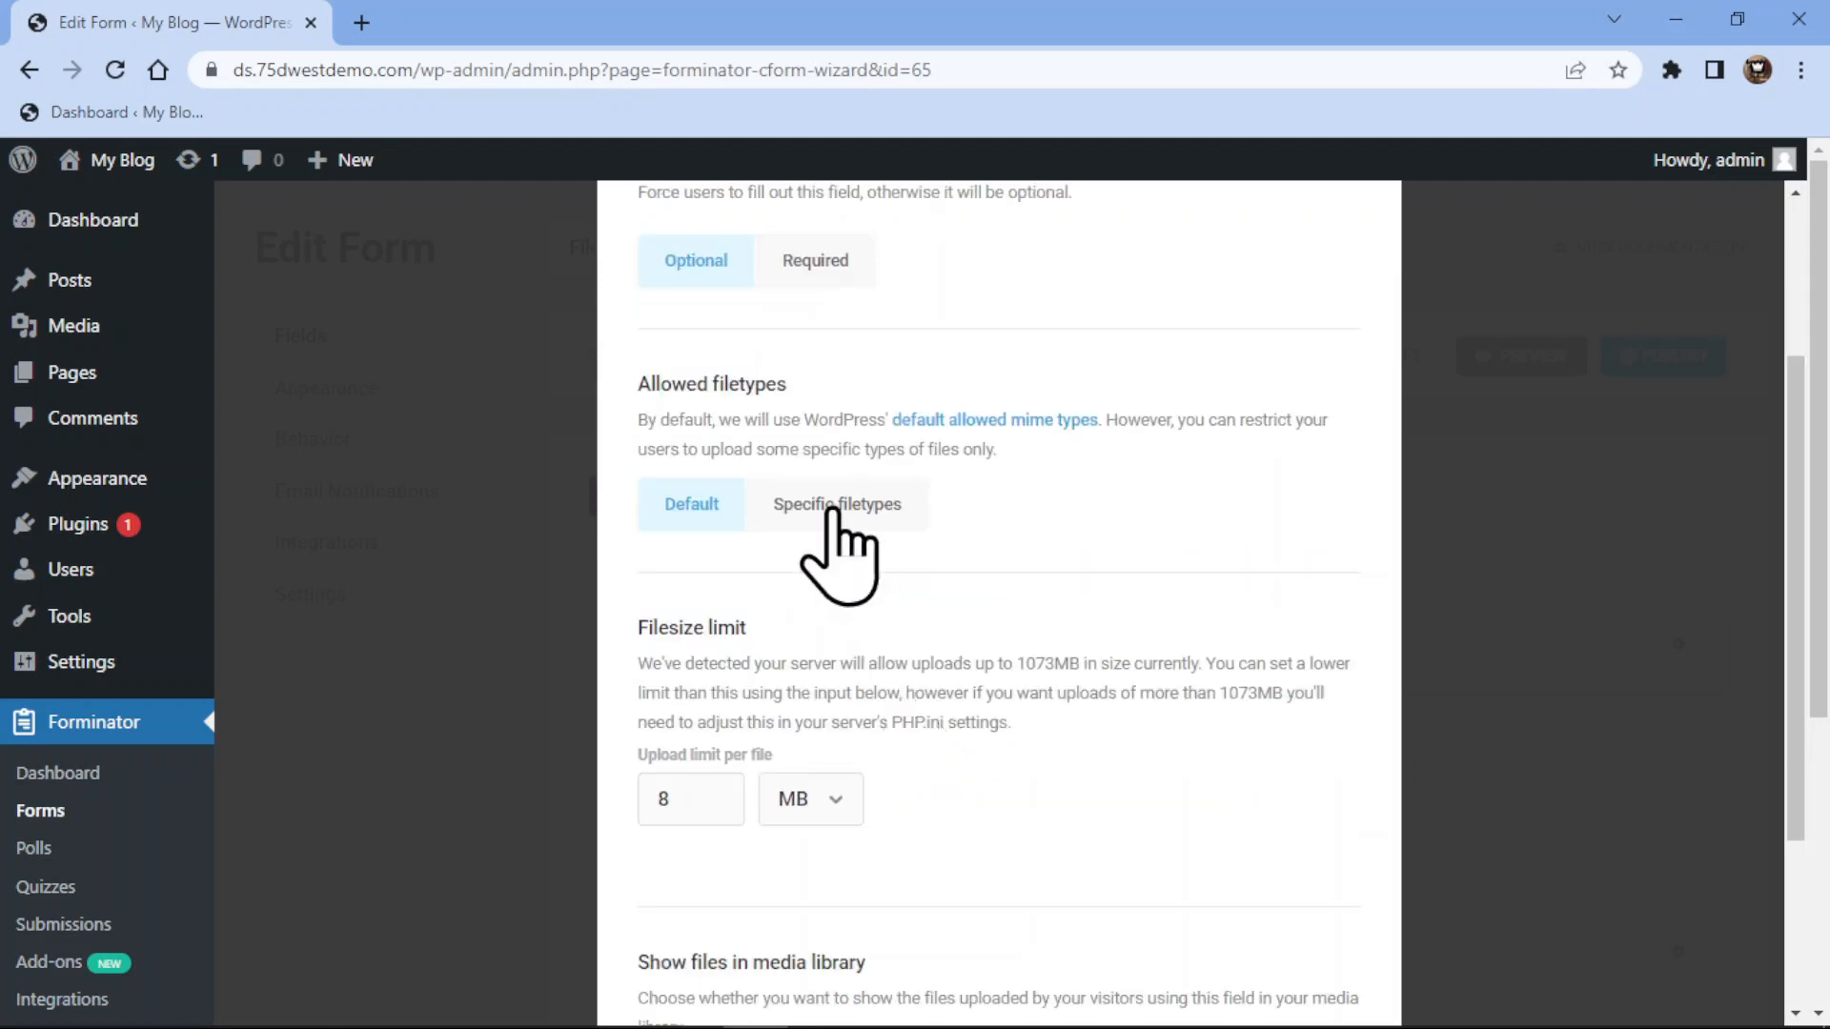
pyautogui.click(837, 504)
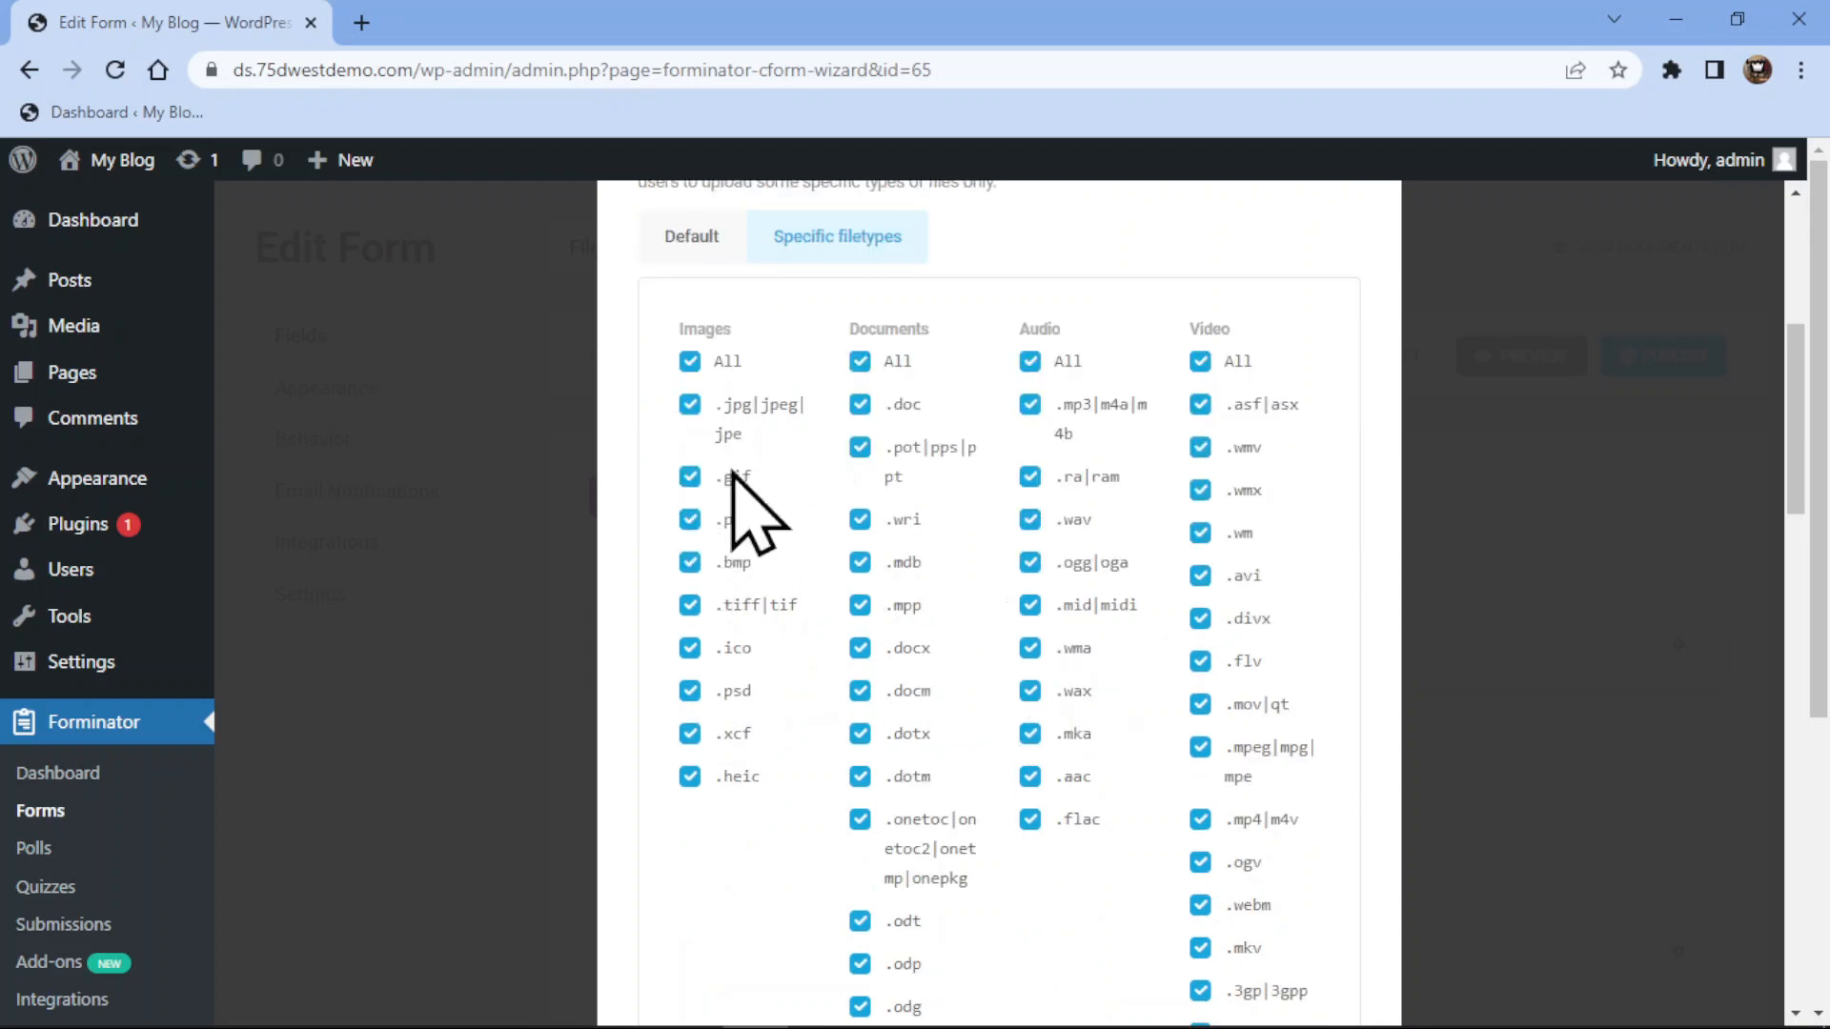
pyautogui.scroll(3)
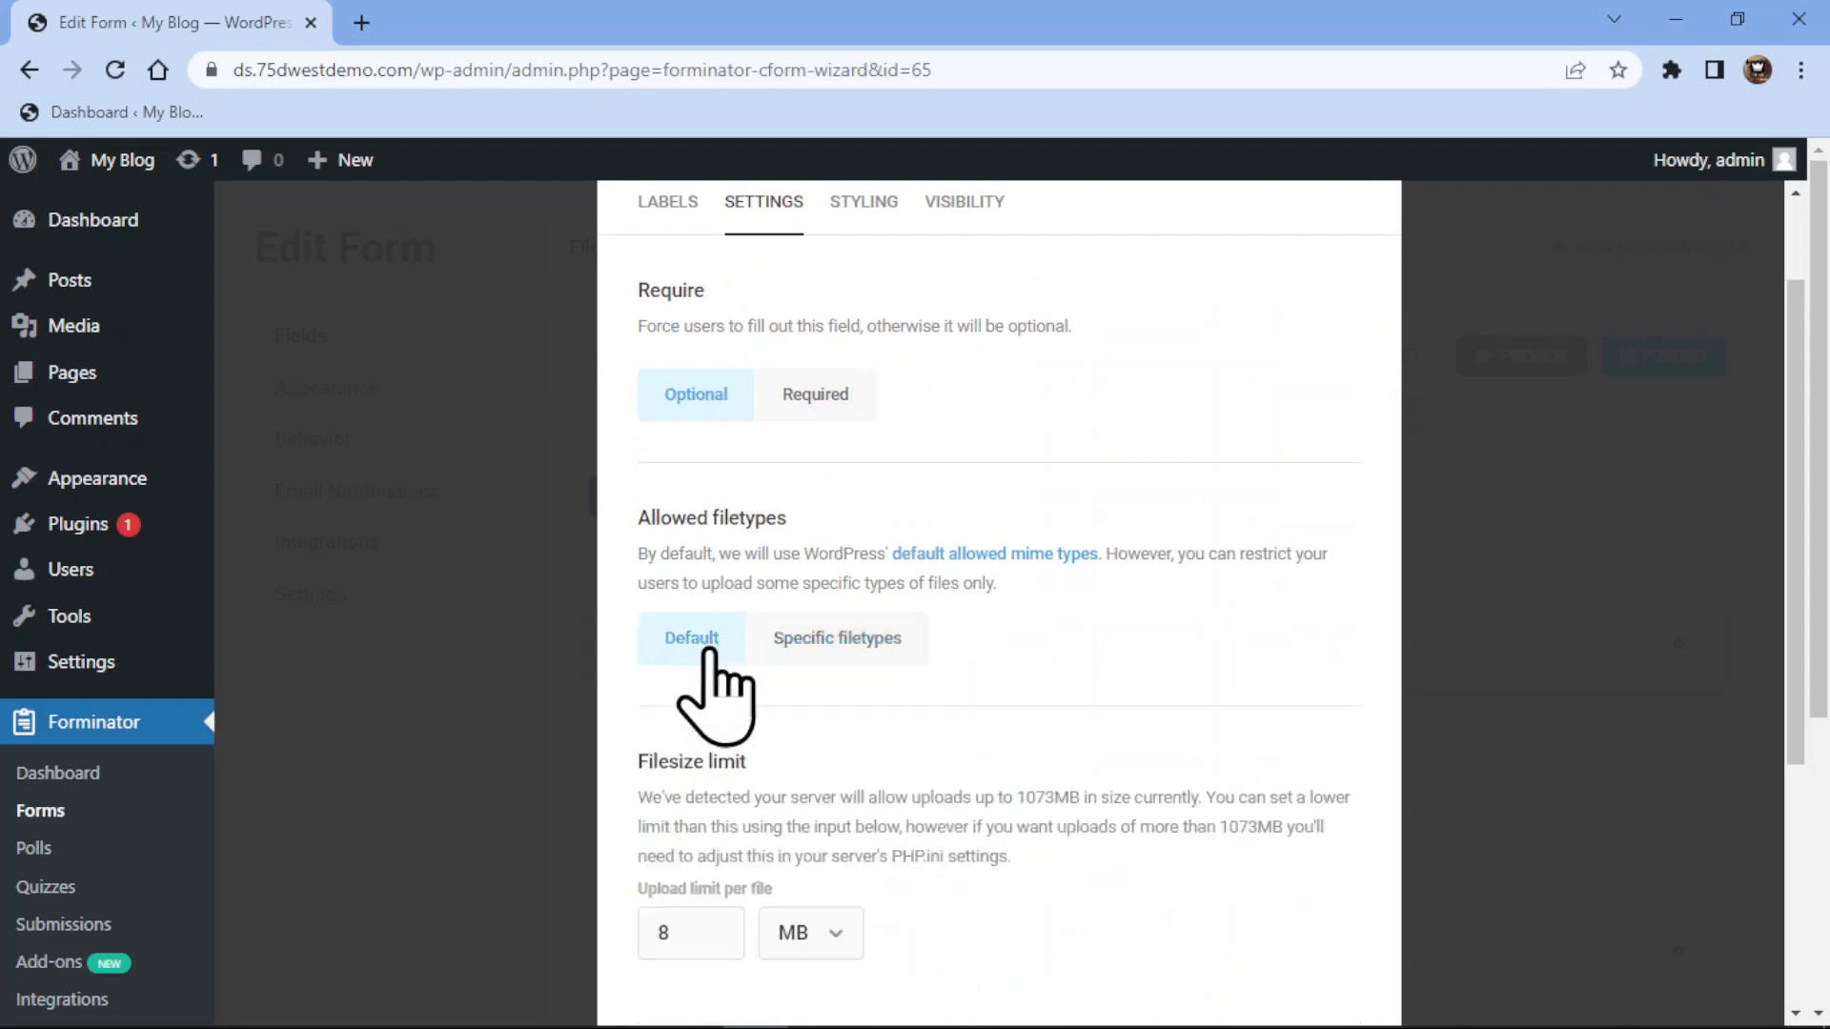
pyautogui.scroll(-3)
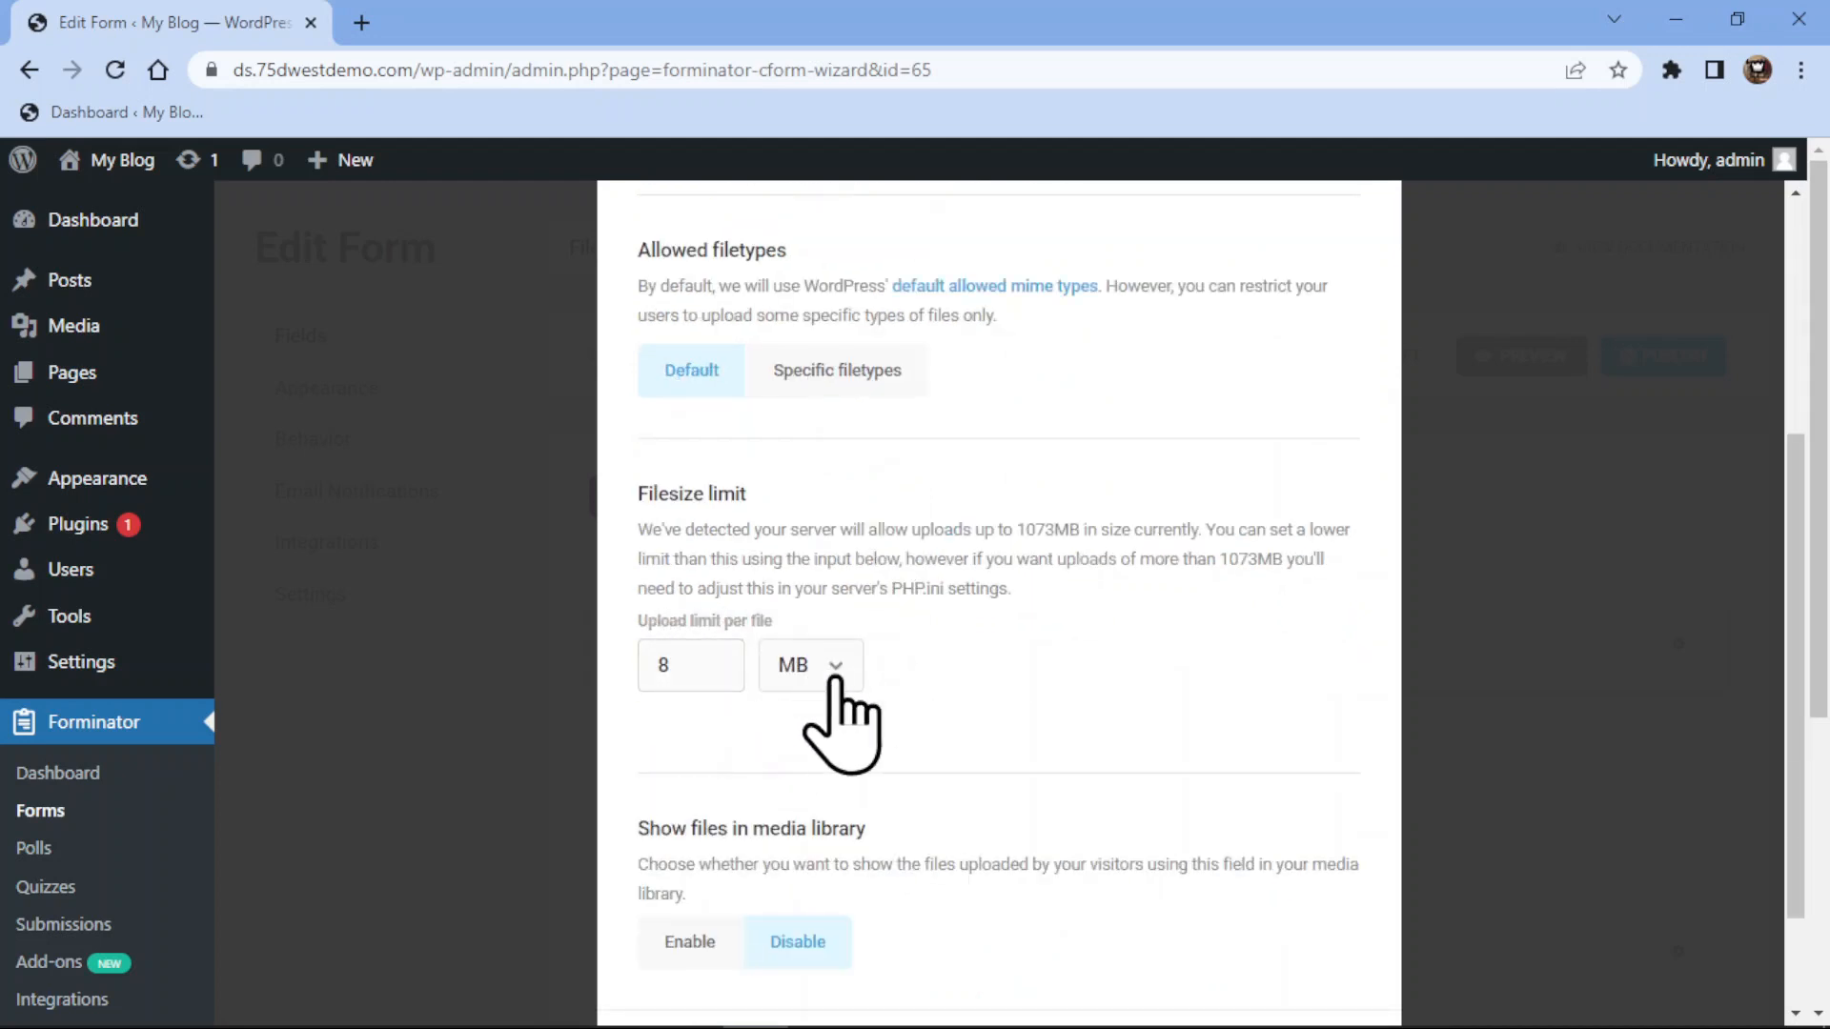
pyautogui.moveTo(849, 712)
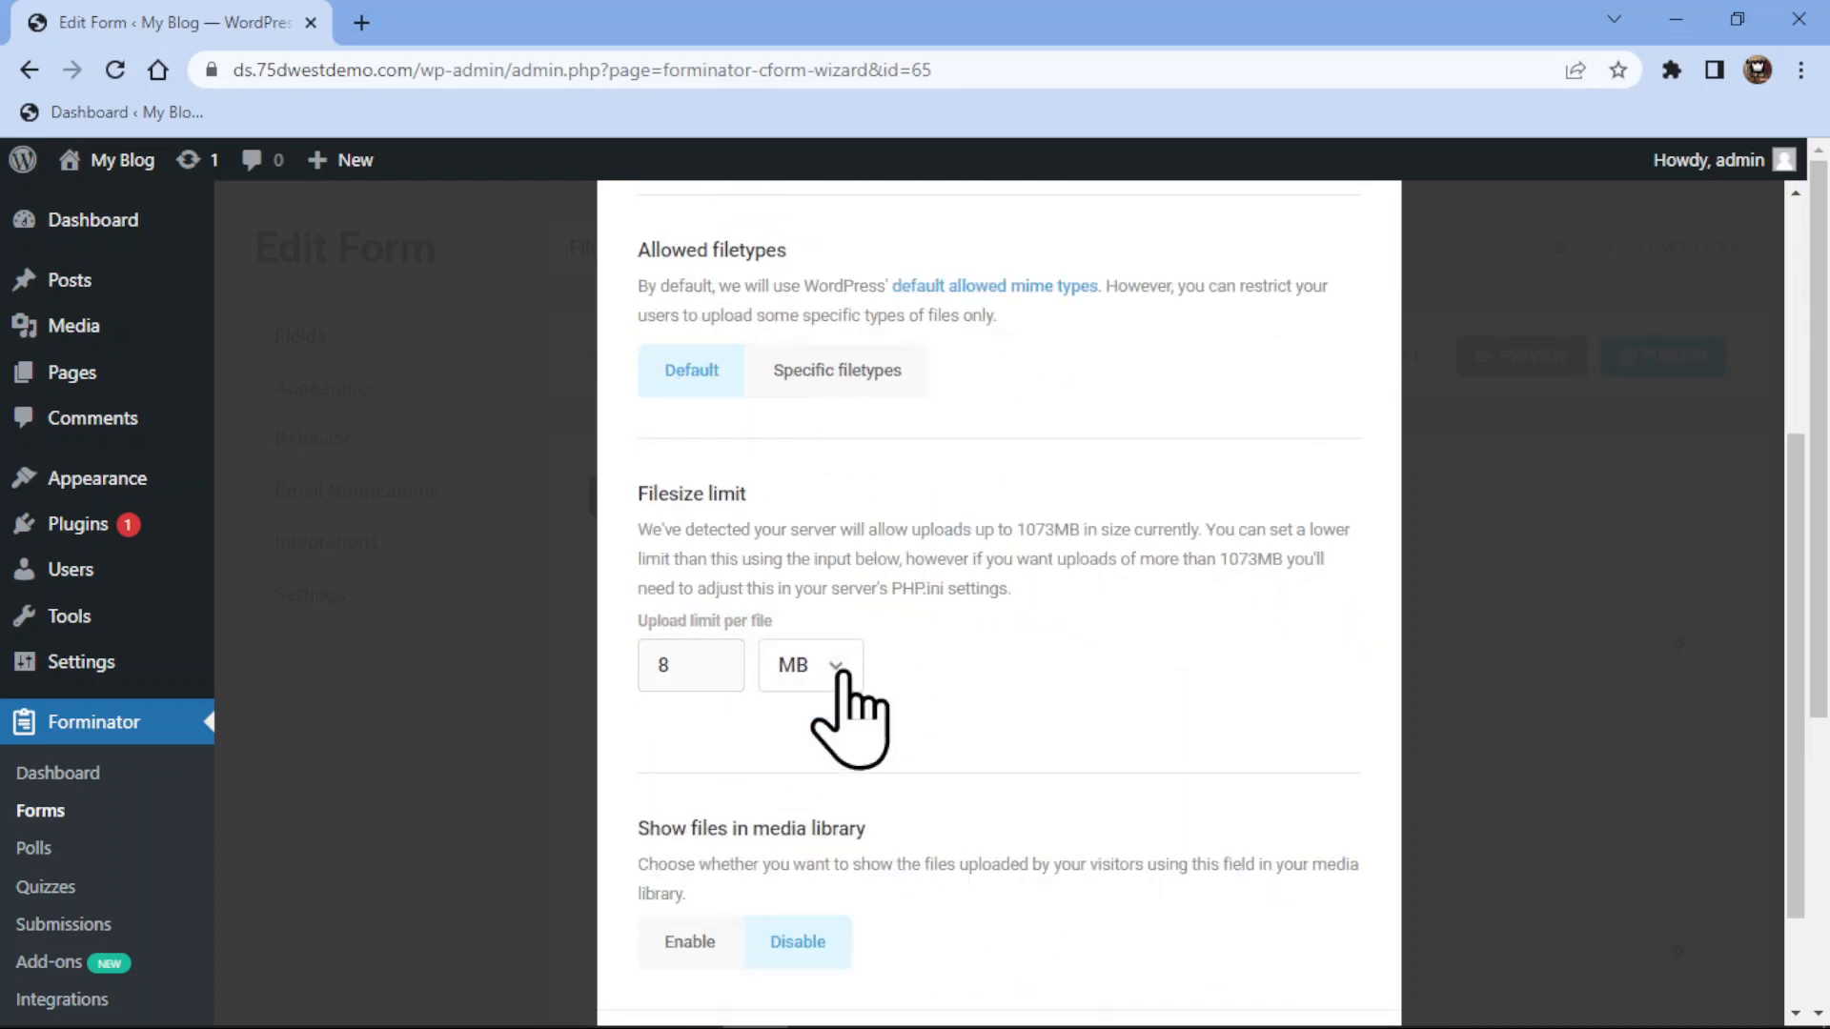
pyautogui.scroll(-3)
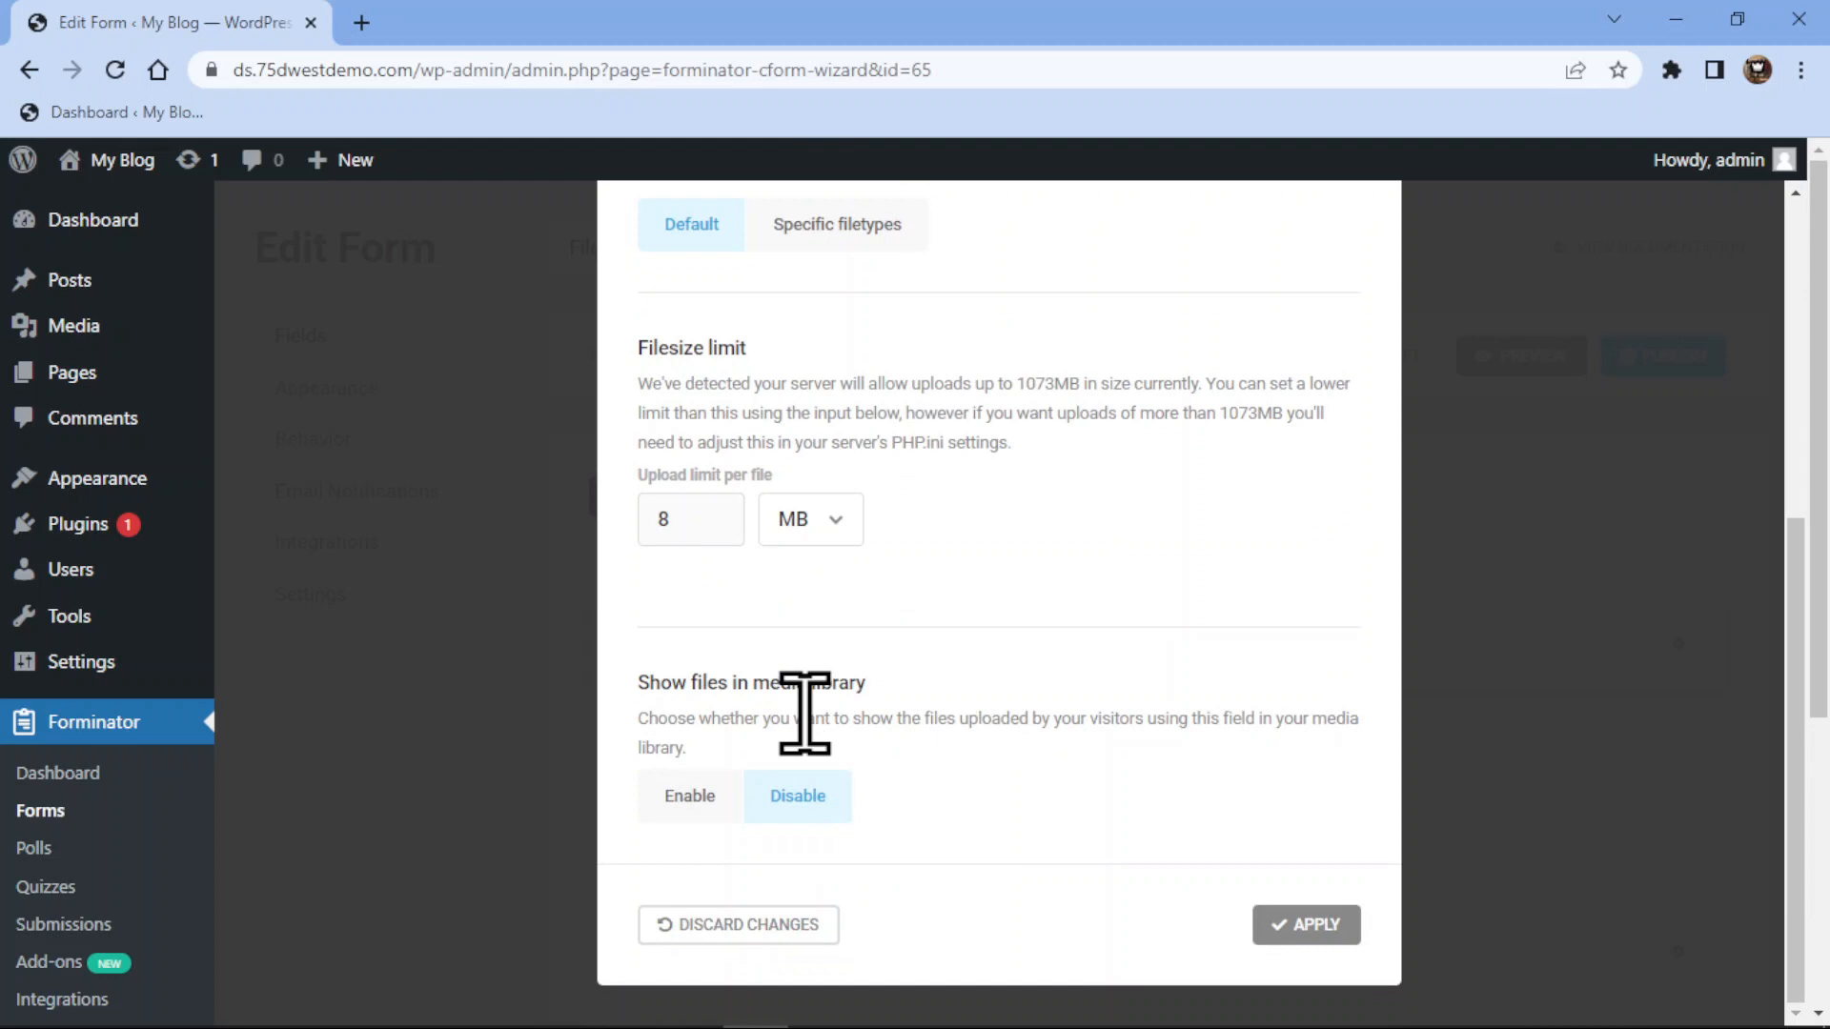
# Apply the Upload file field's settings and publish the 'File' form
pyautogui.click(1305, 925)
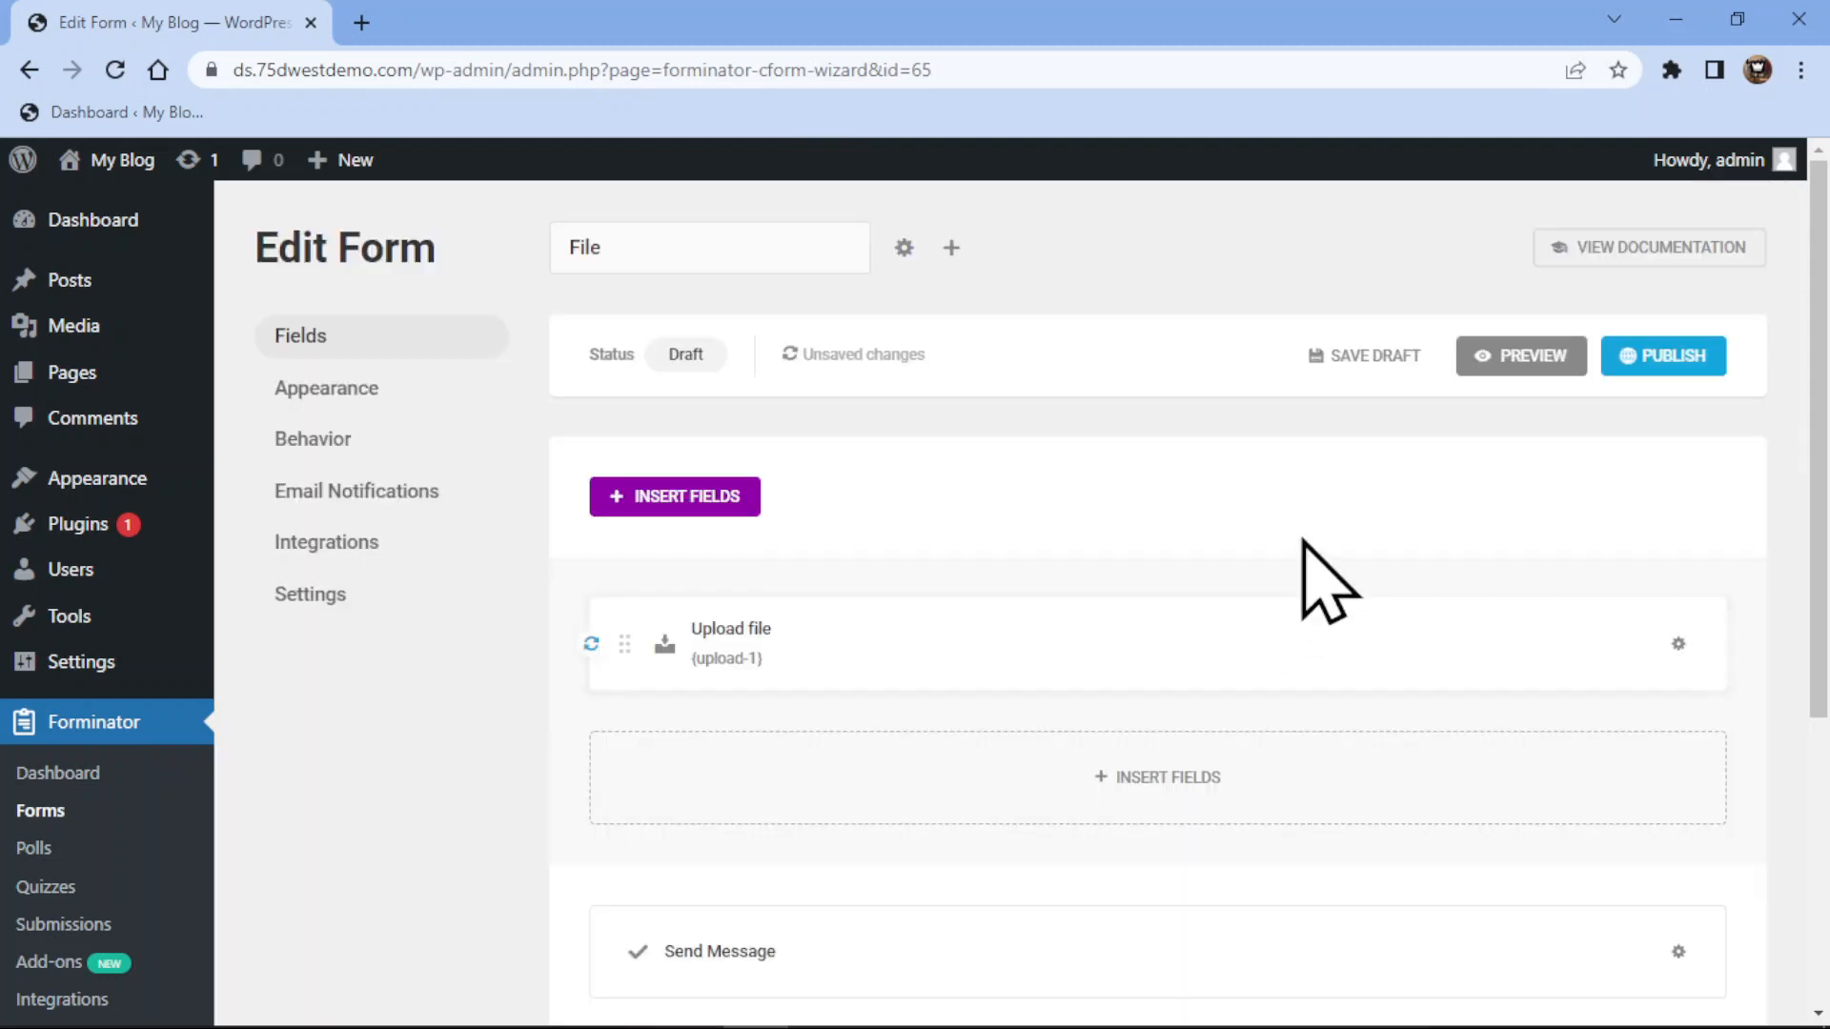
pyautogui.moveTo(1610, 432)
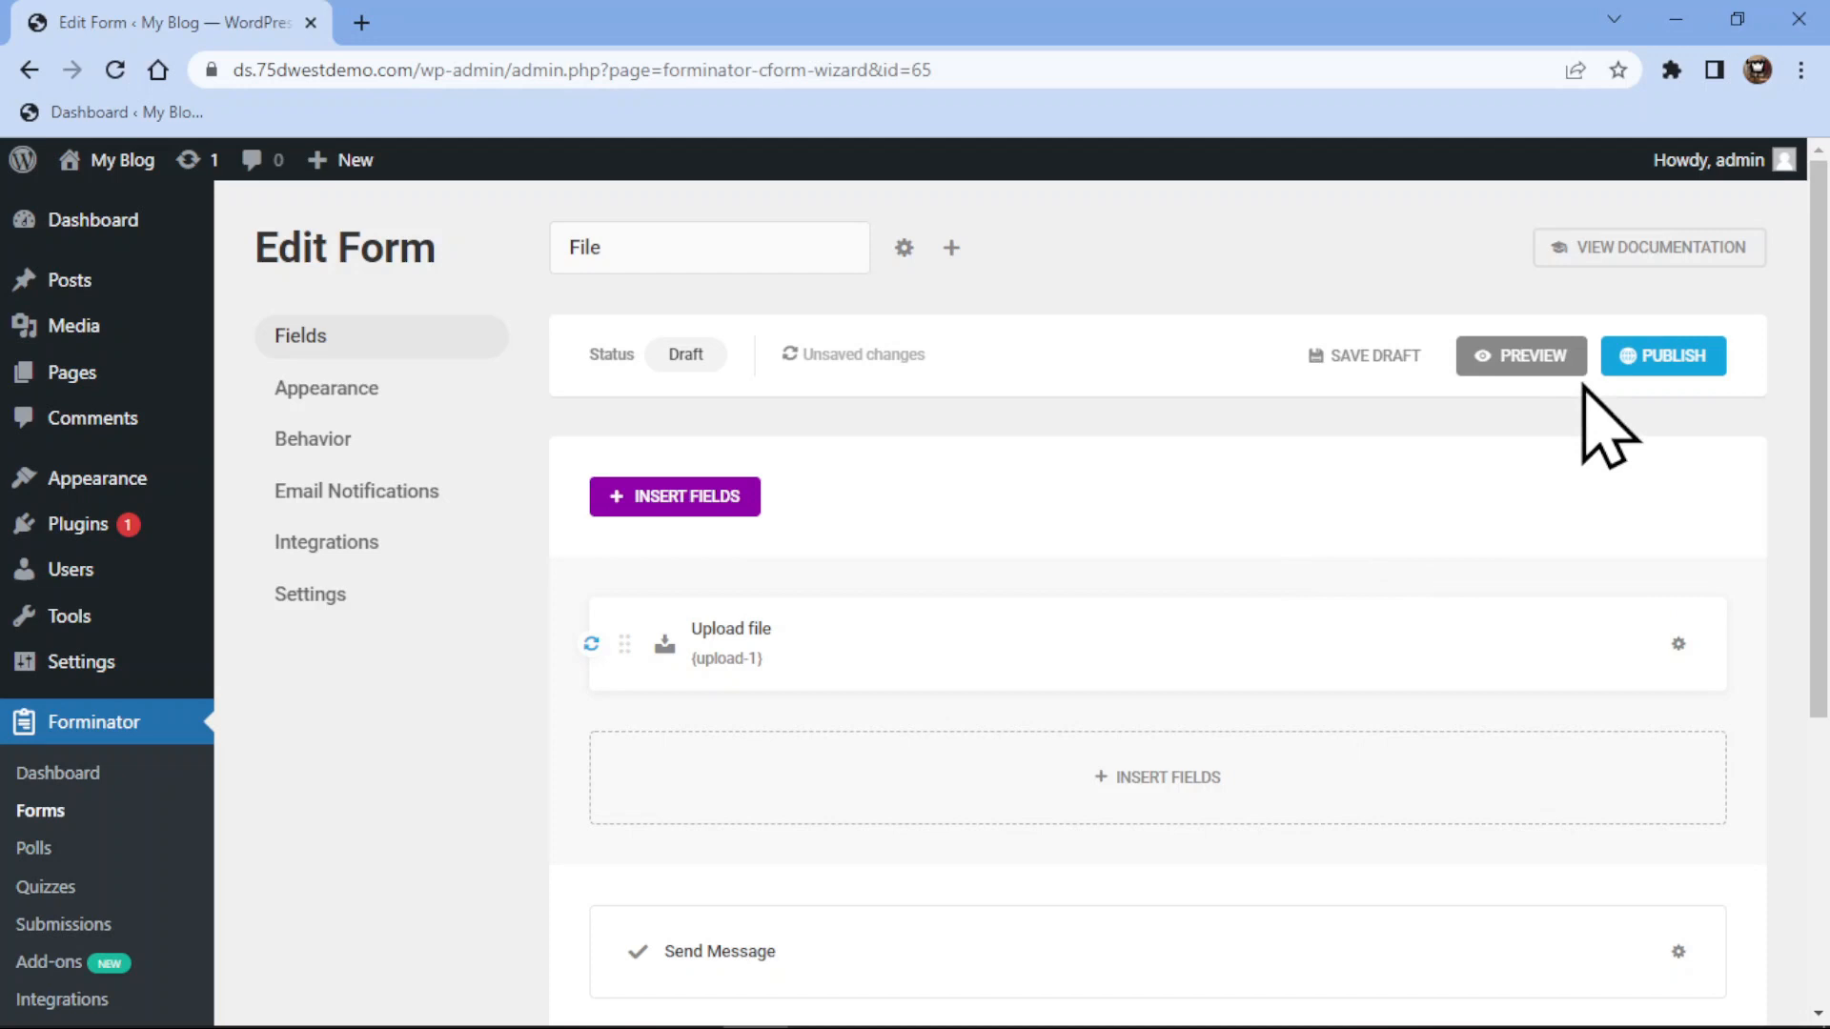
pyautogui.click(1662, 356)
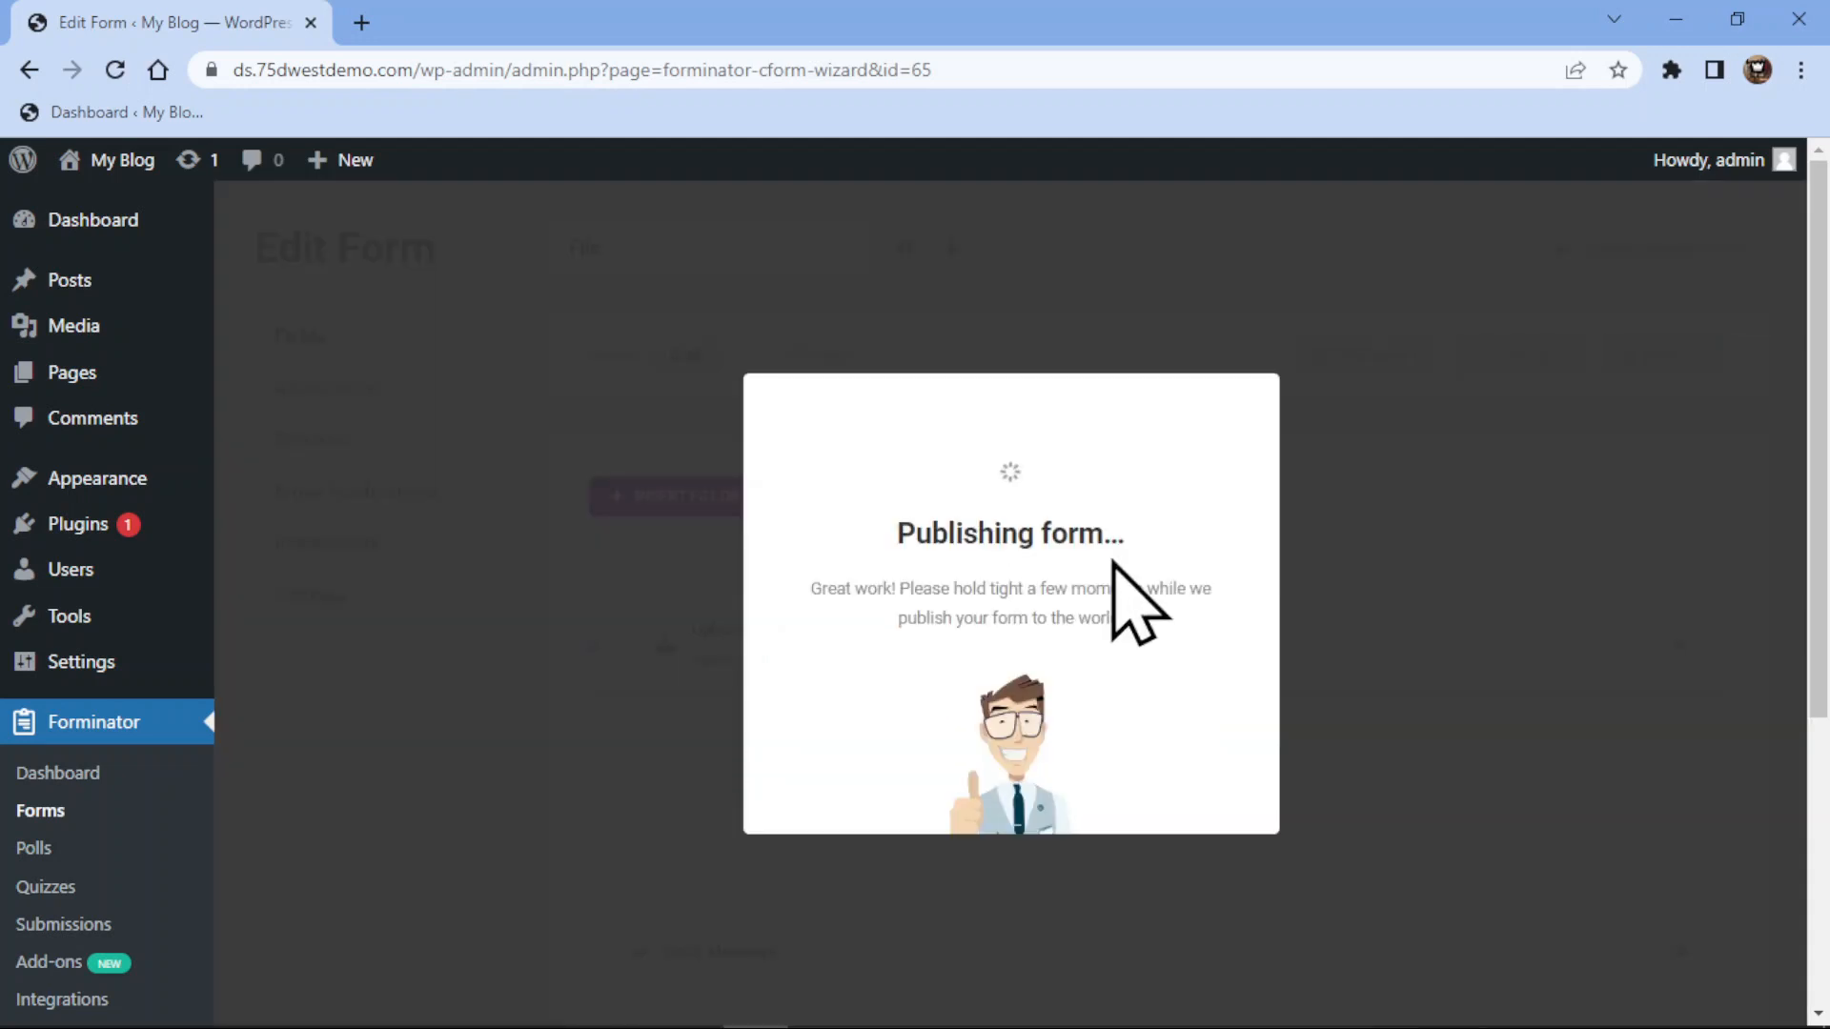
pyautogui.moveTo(1243, 490)
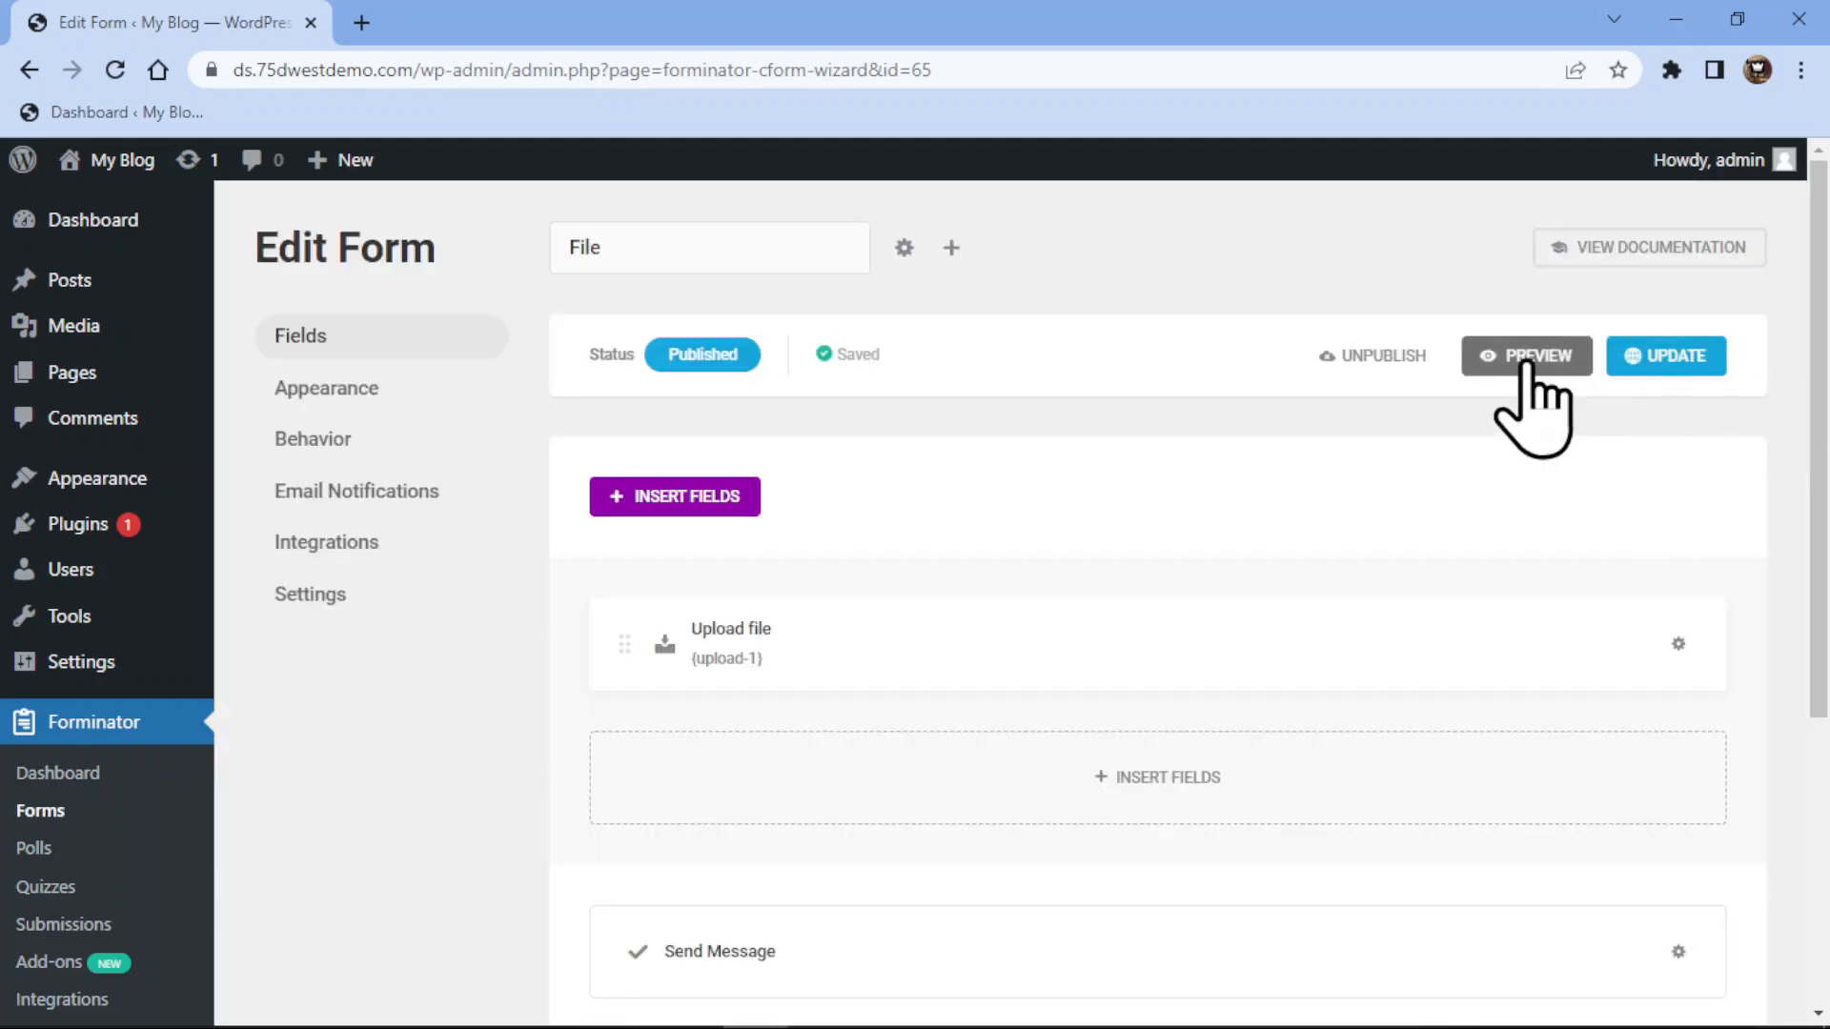
# Preview the 'File' form and test Choose File, cancelling the picker
pyautogui.click(1525, 355)
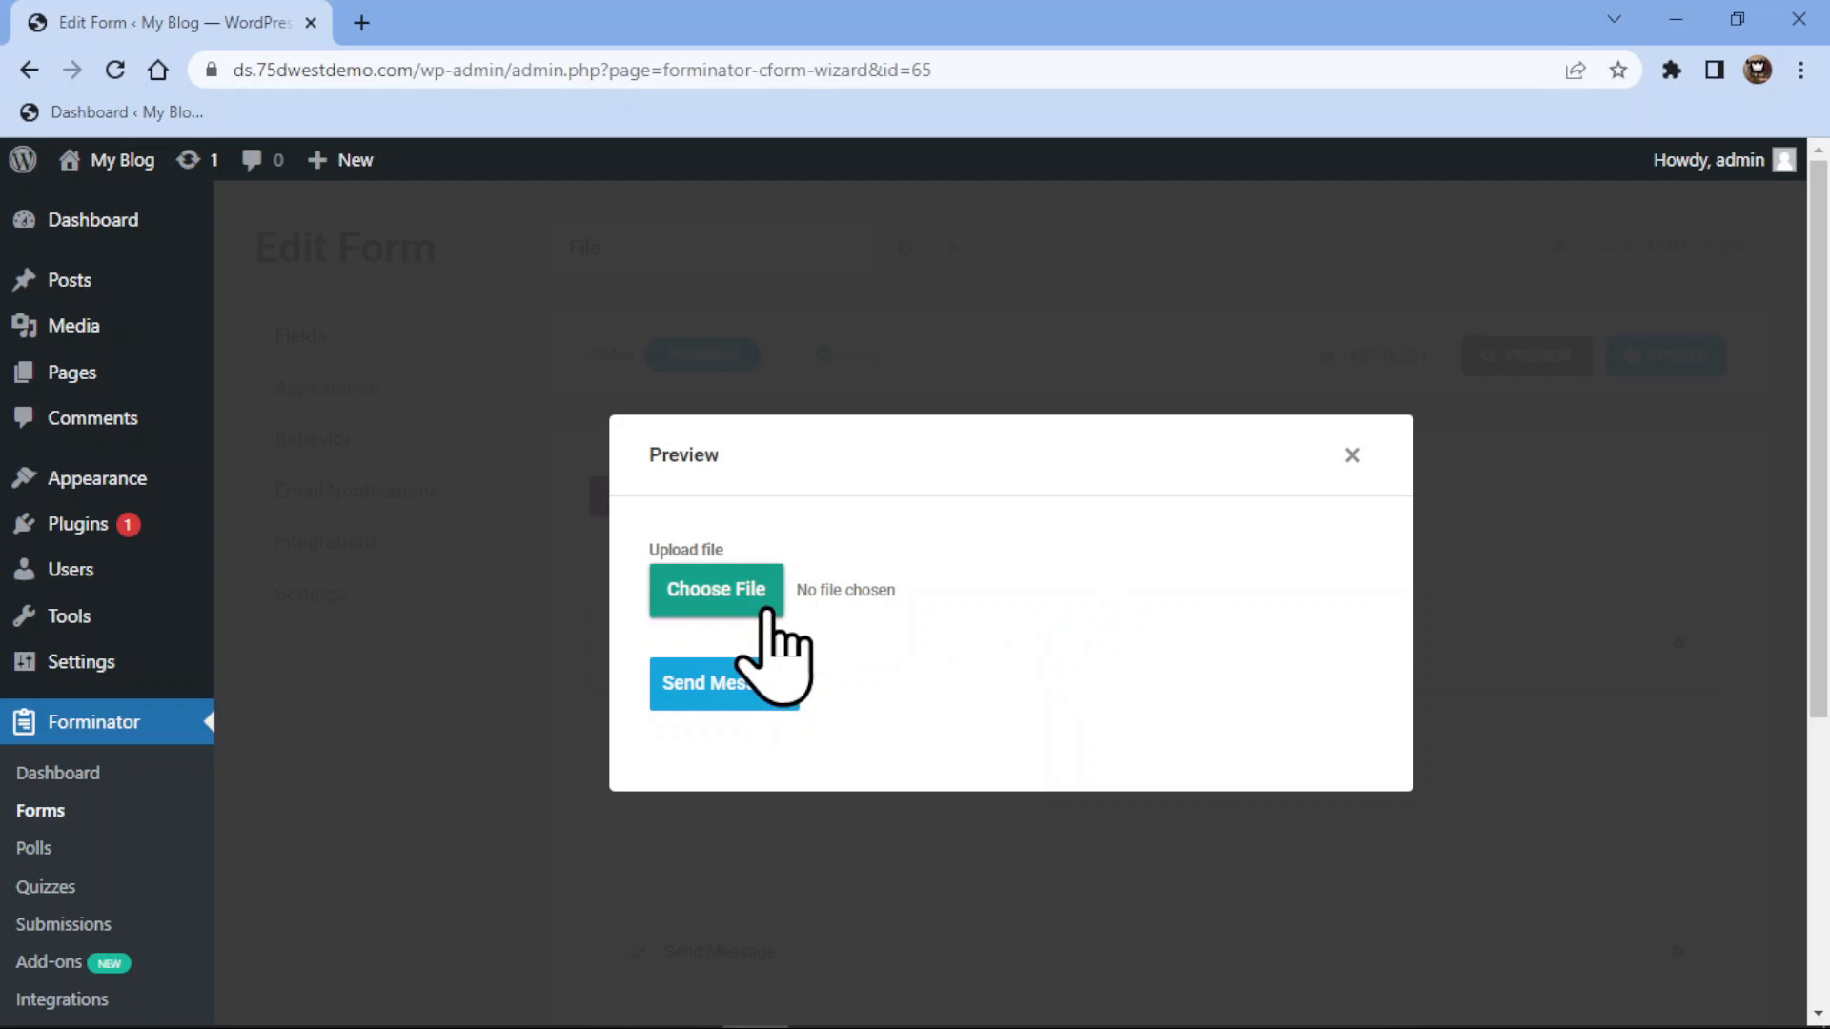
pyautogui.click(716, 589)
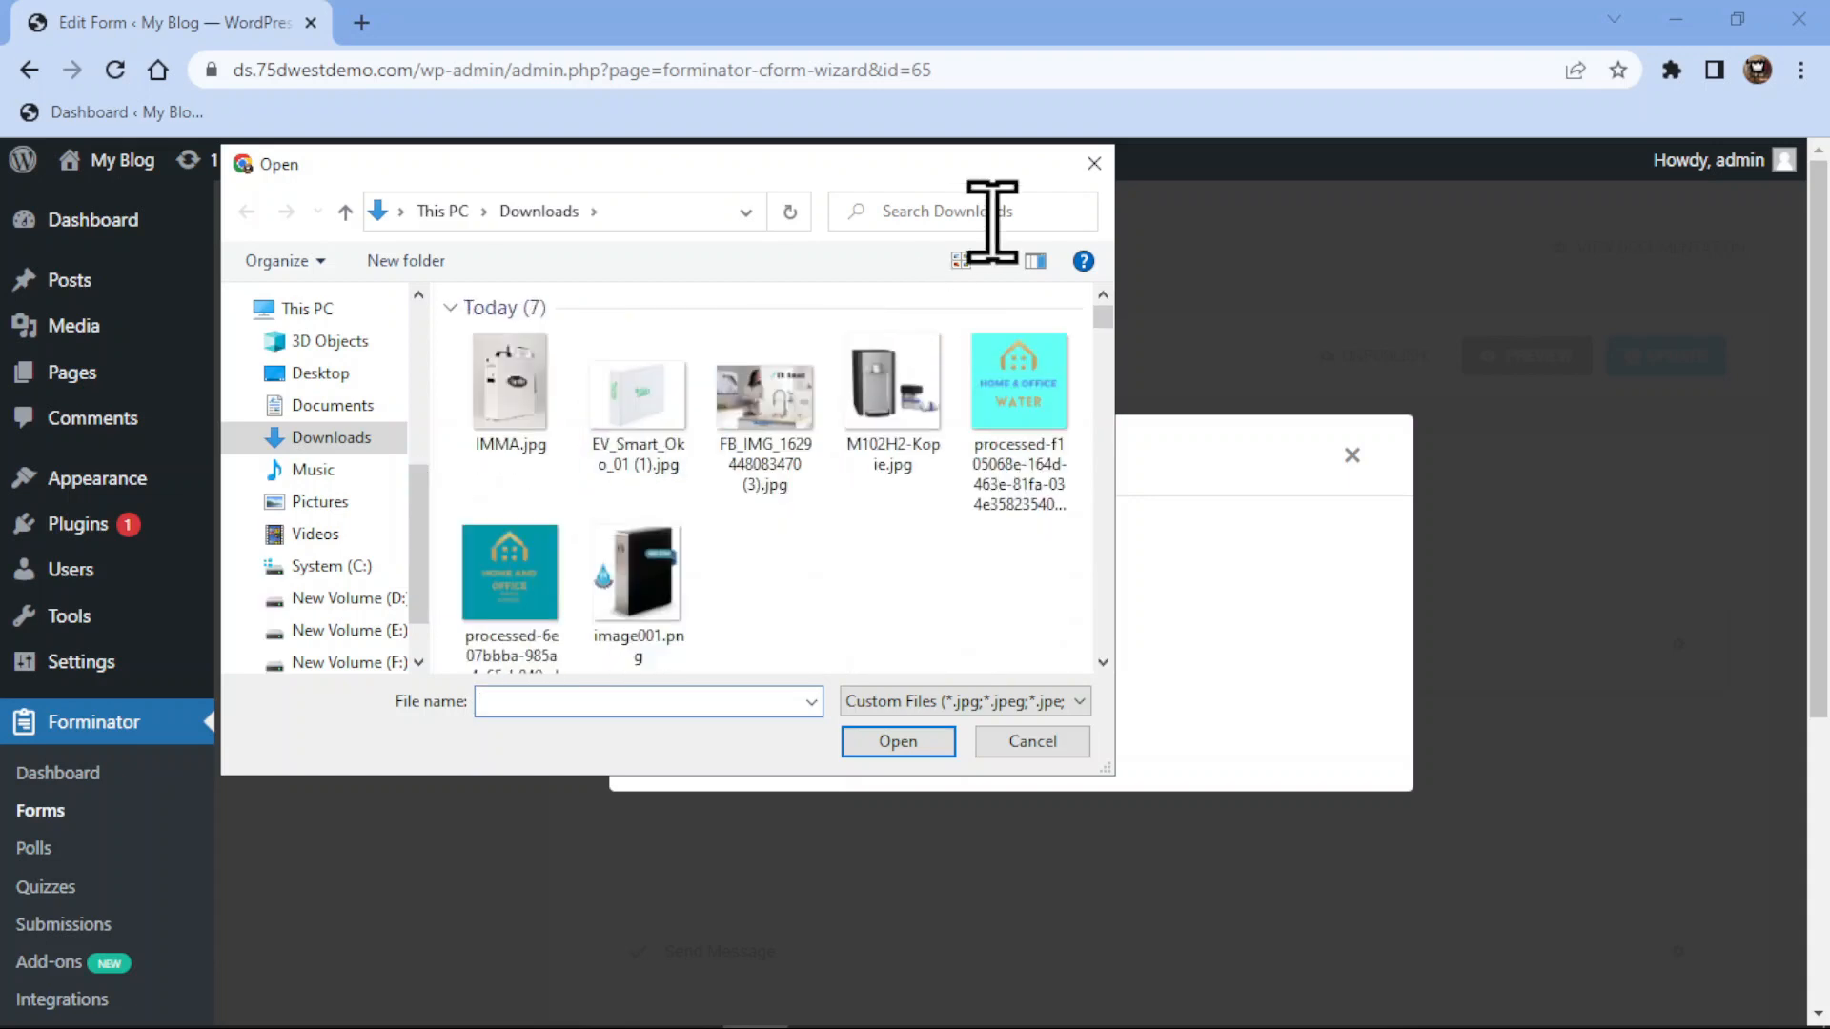
pyautogui.click(1030, 742)
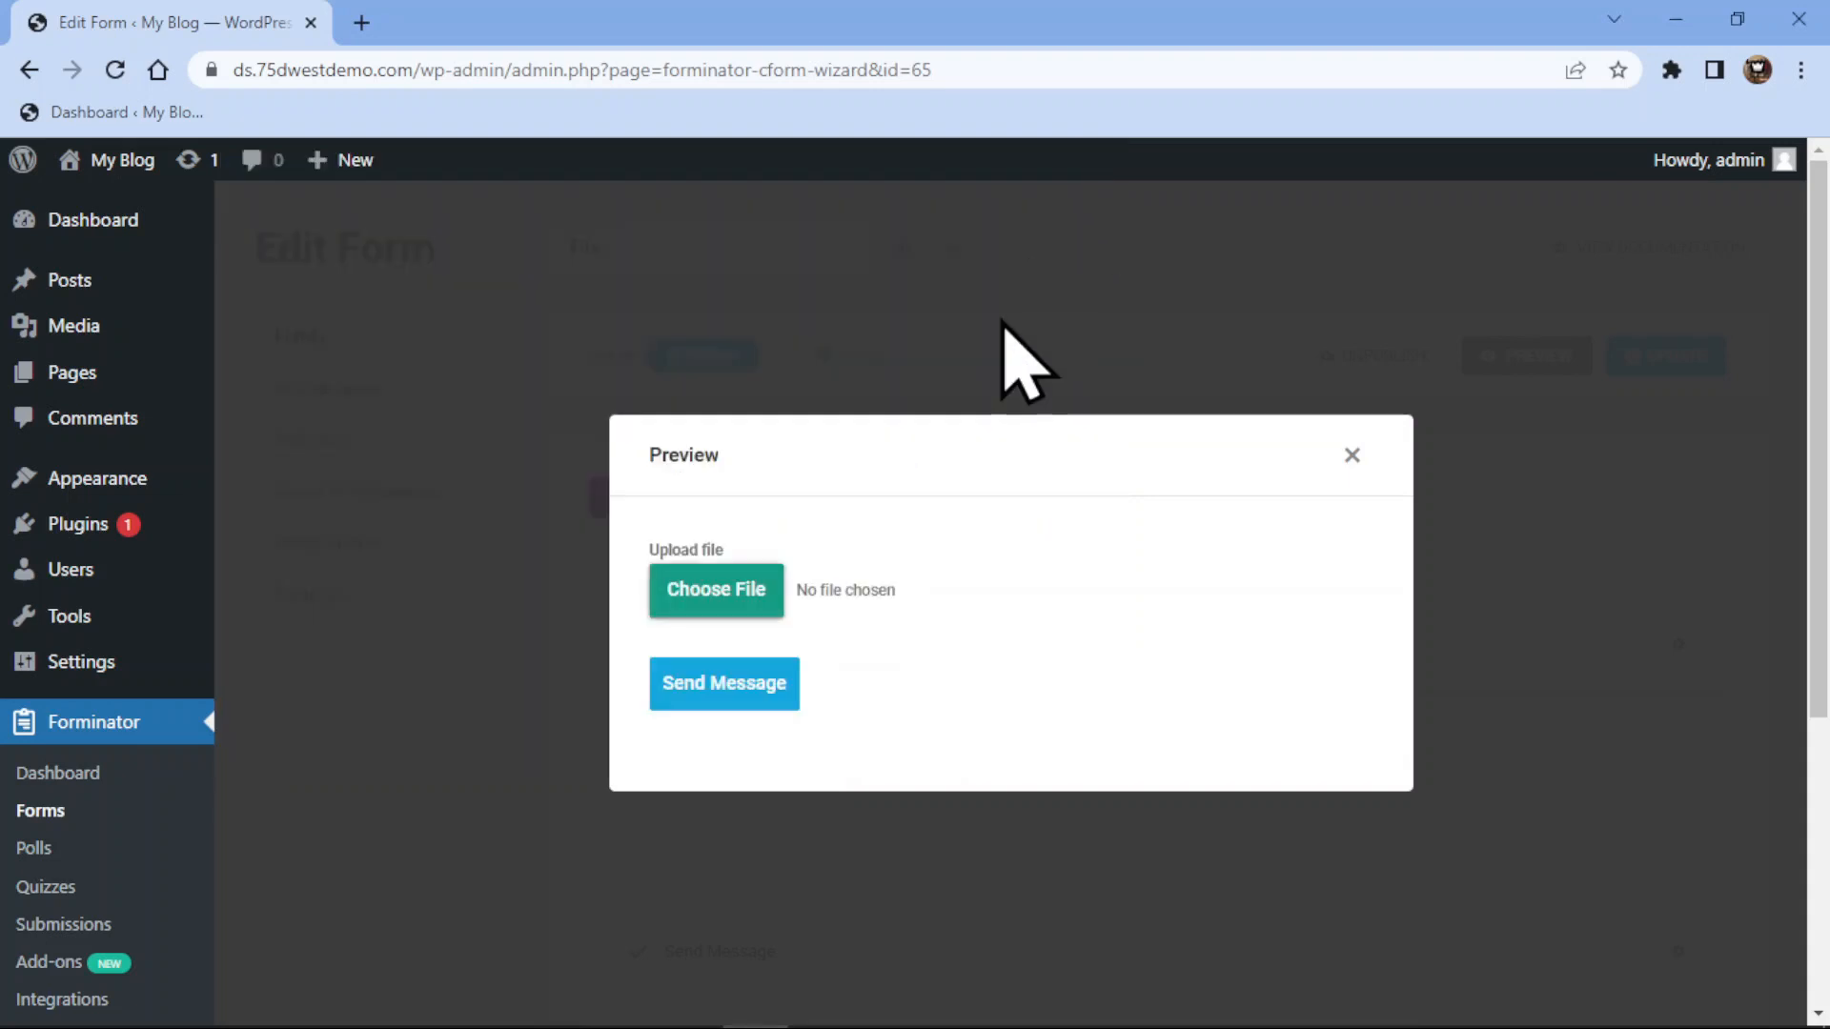